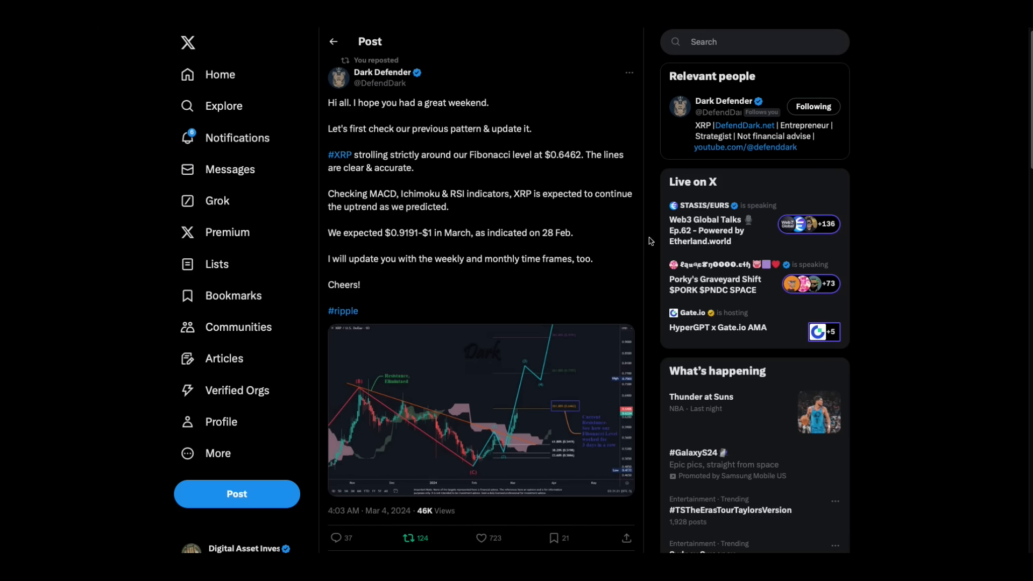
{"action": "mouse_move", "coordinate": [596, 304]}
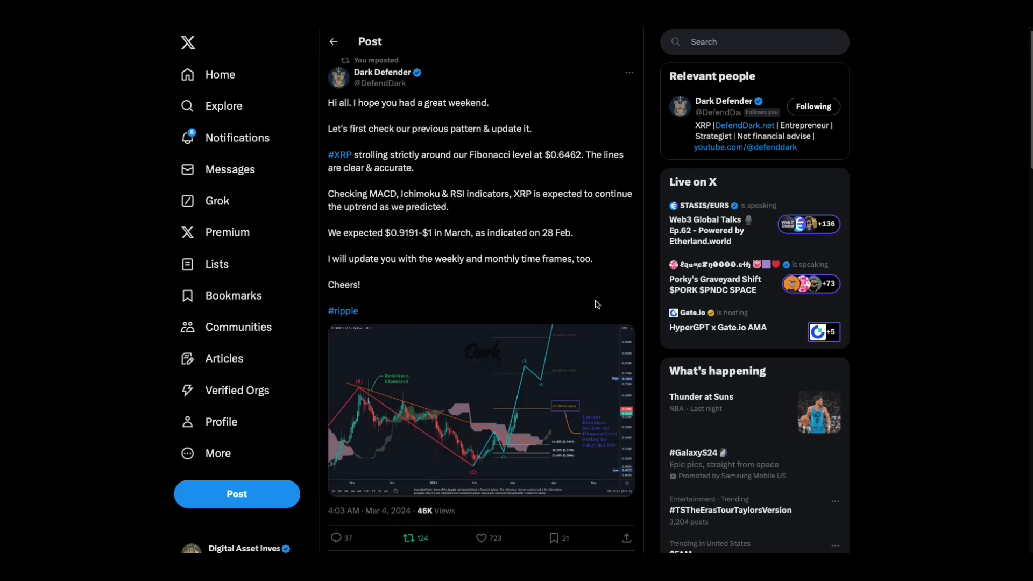
{"action": "mouse_move", "coordinate": [423, 124]}
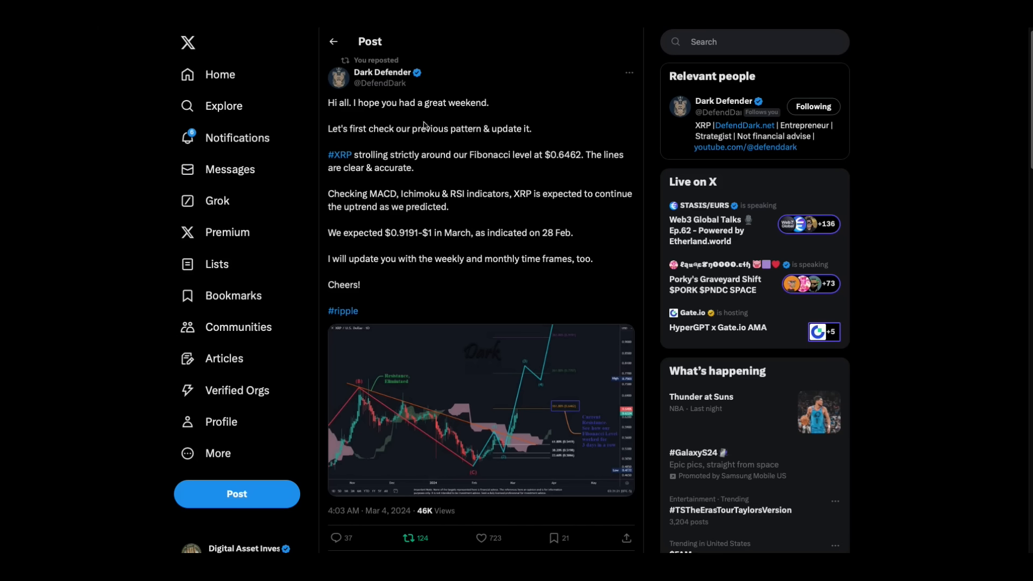
{"action": "mouse_move", "coordinate": [467, 188]}
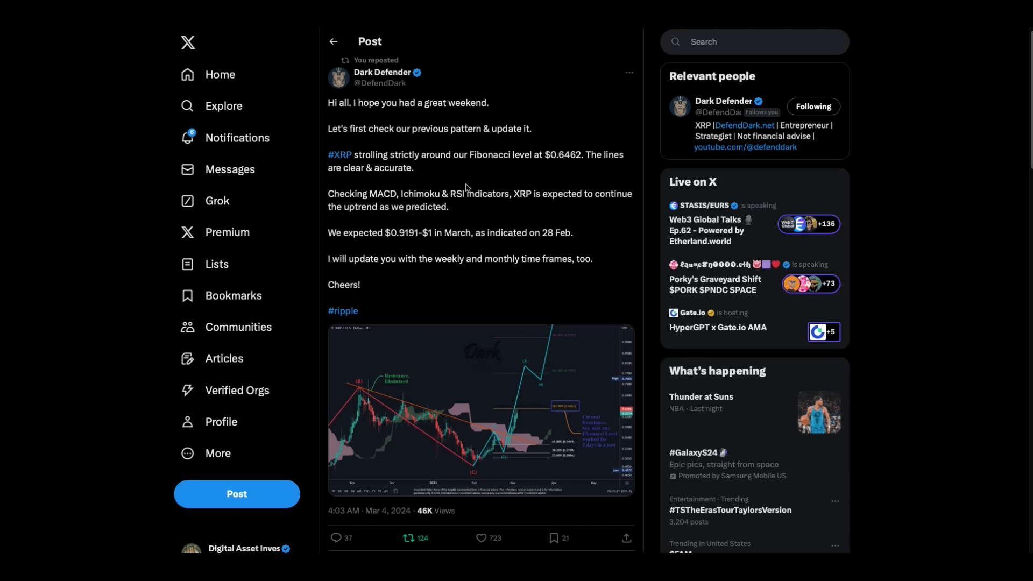
{"action": "mouse_move", "coordinate": [463, 177]}
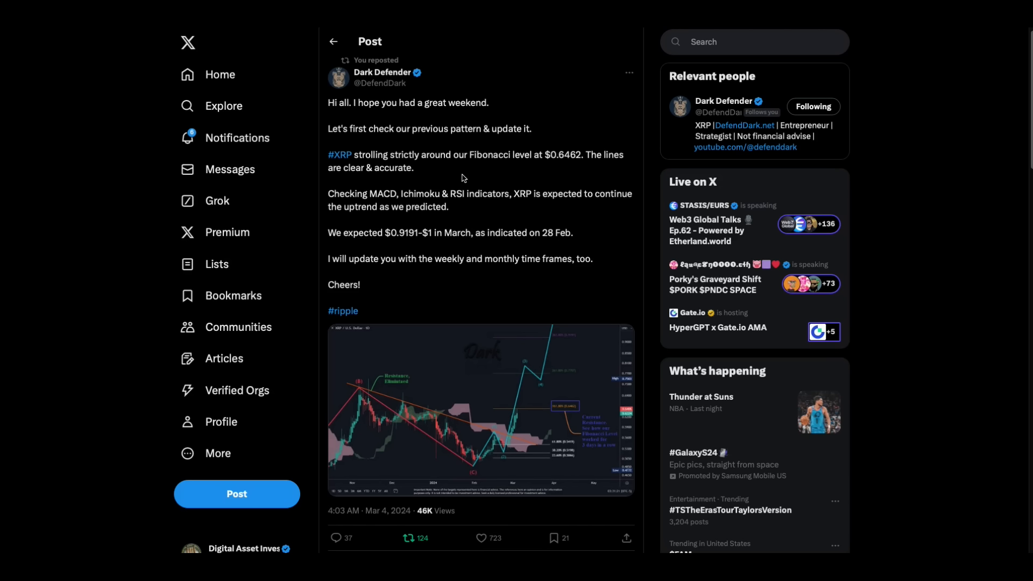
Step: Move from the Yomi XRP post to the Swan Media Bitcoin-versus-gold post
{"action": "left_click", "coordinate": [482, 538]}
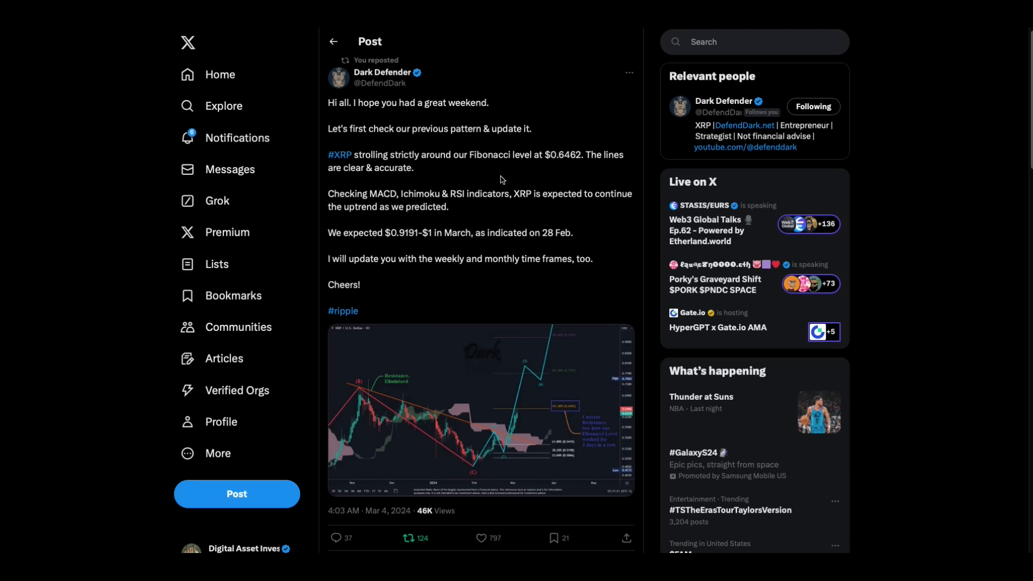
{"action": "mouse_move", "coordinate": [513, 213]}
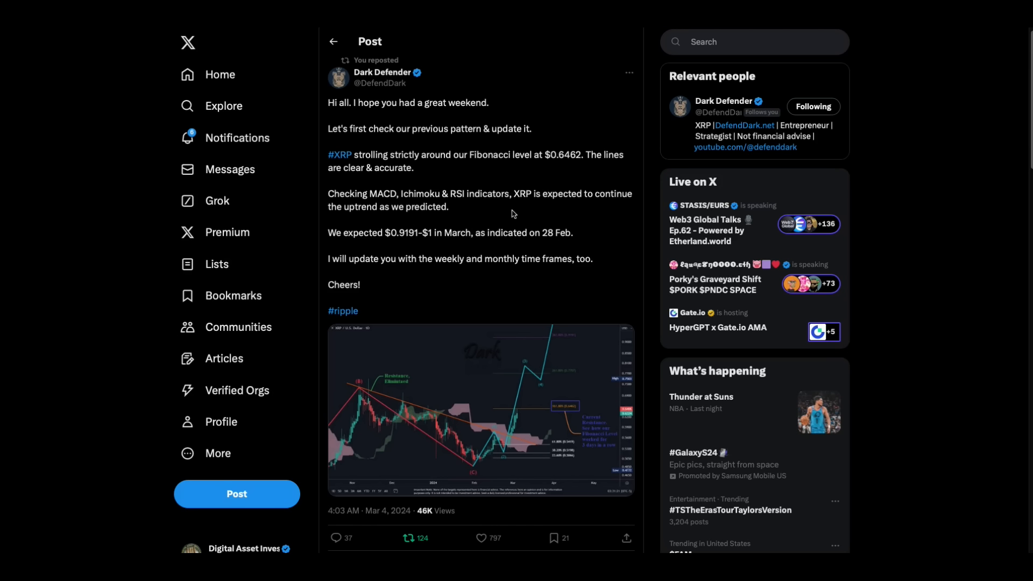
{"action": "mouse_move", "coordinate": [407, 248]}
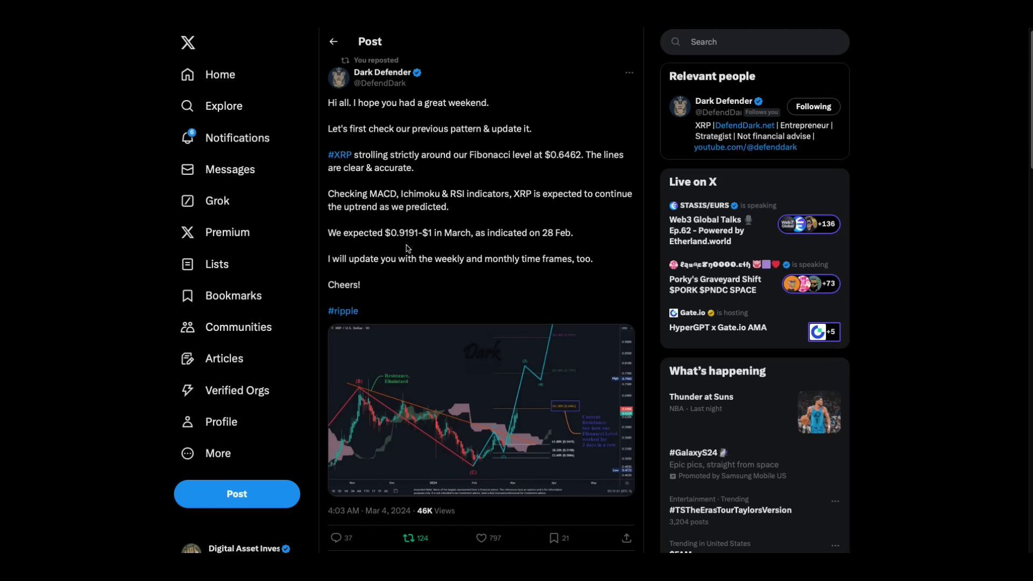
{"action": "left_click", "coordinate": [482, 537]}
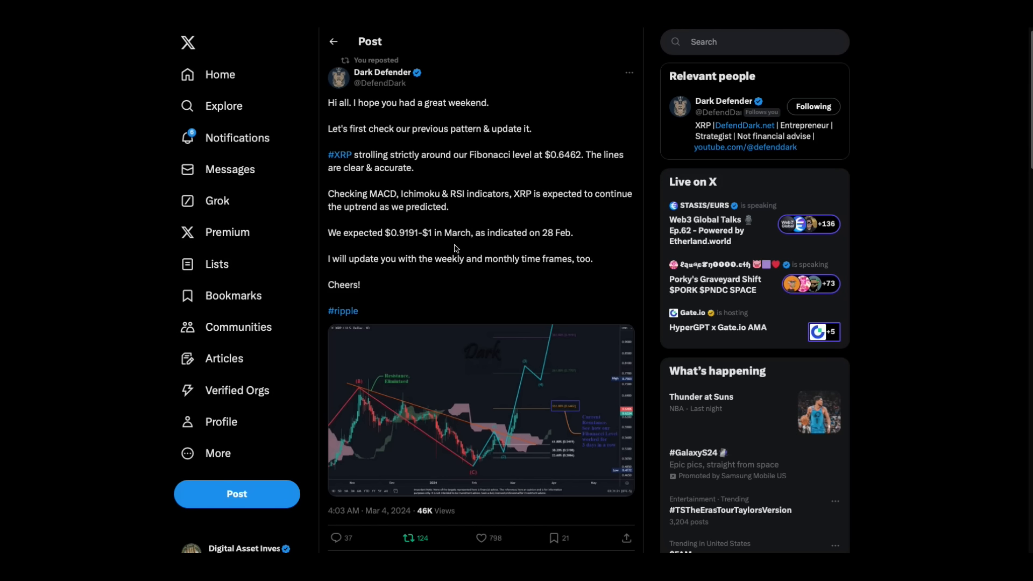
{"action": "mouse_move", "coordinate": [582, 246]}
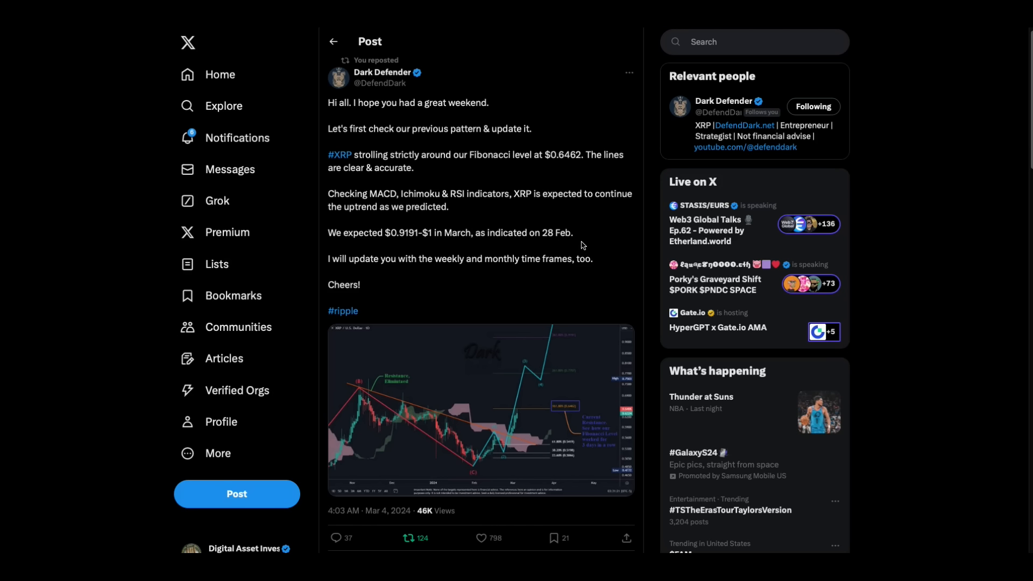
{"action": "mouse_move", "coordinate": [429, 292]}
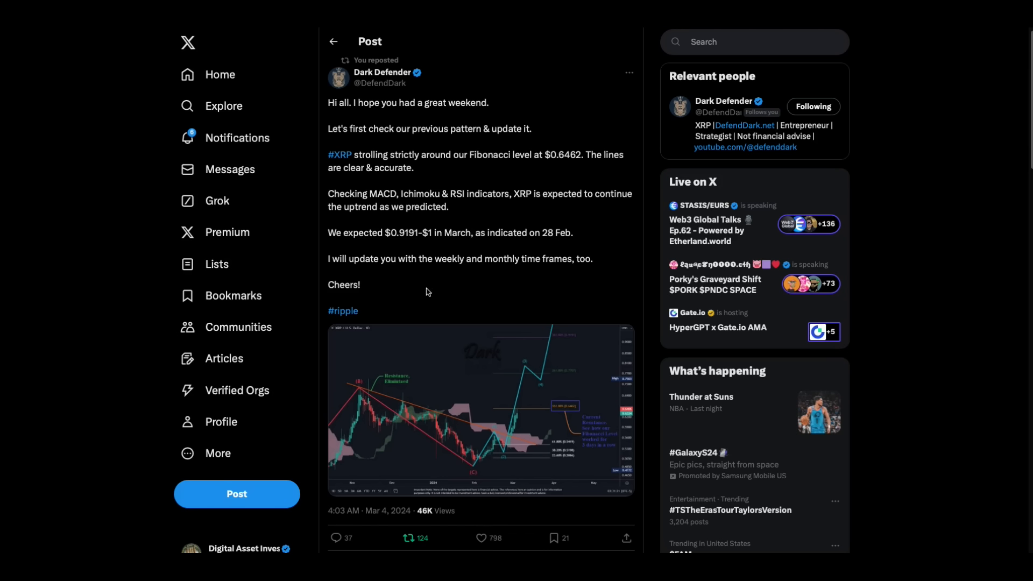
{"action": "mouse_move", "coordinate": [572, 289]}
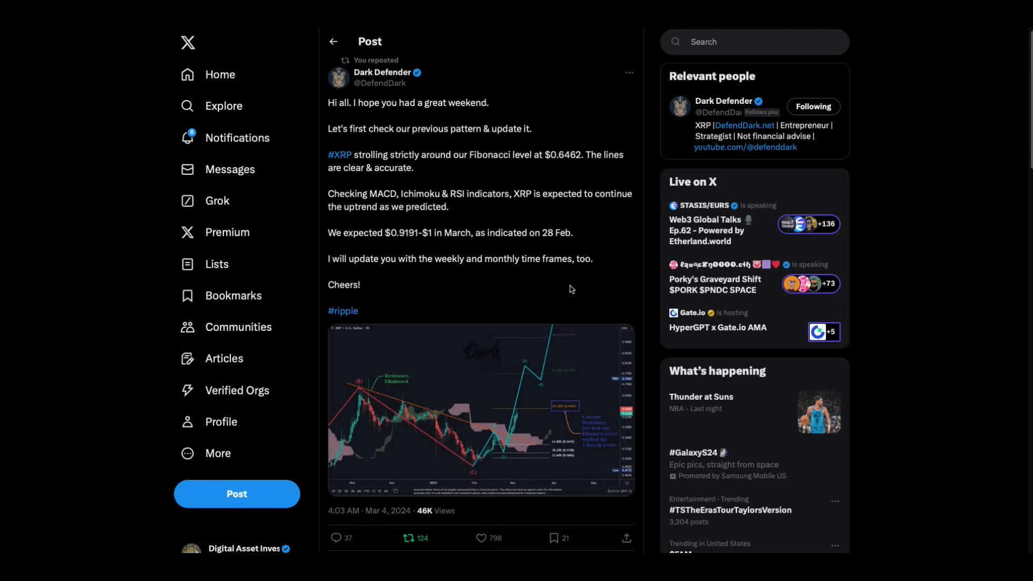
{"action": "mouse_move", "coordinate": [419, 254]}
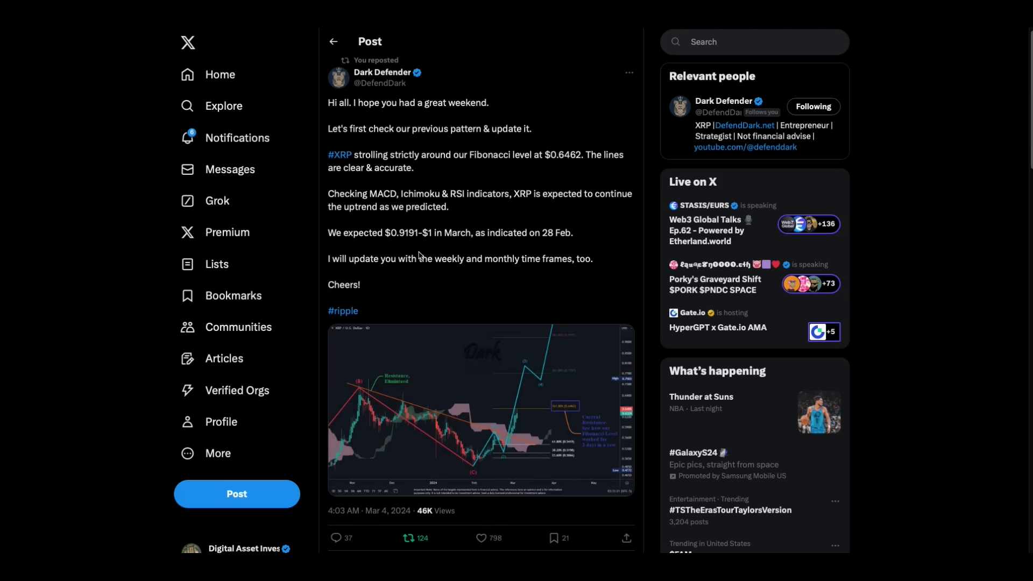
{"action": "mouse_move", "coordinate": [596, 246]}
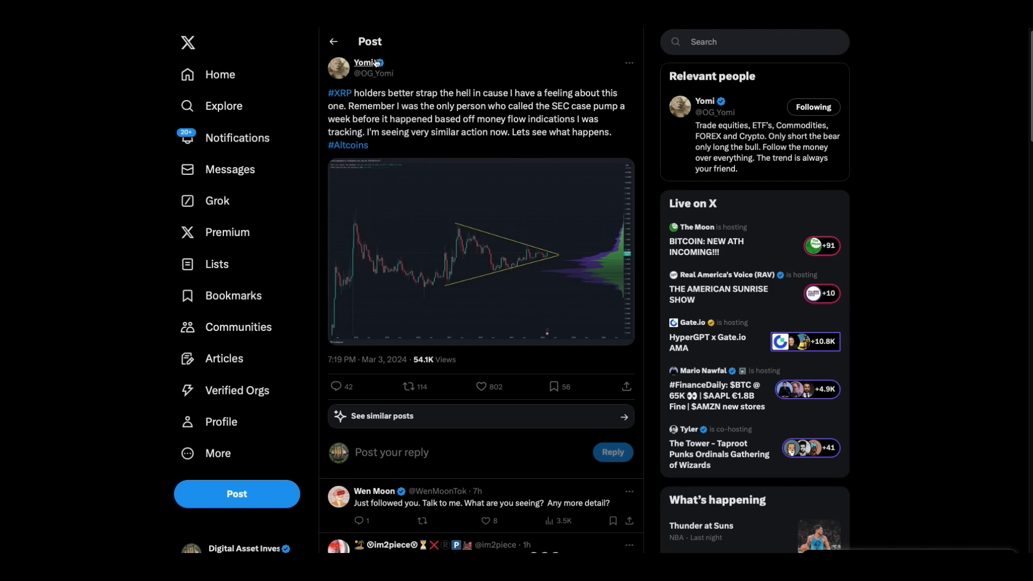
{"action": "mouse_move", "coordinate": [362, 63]}
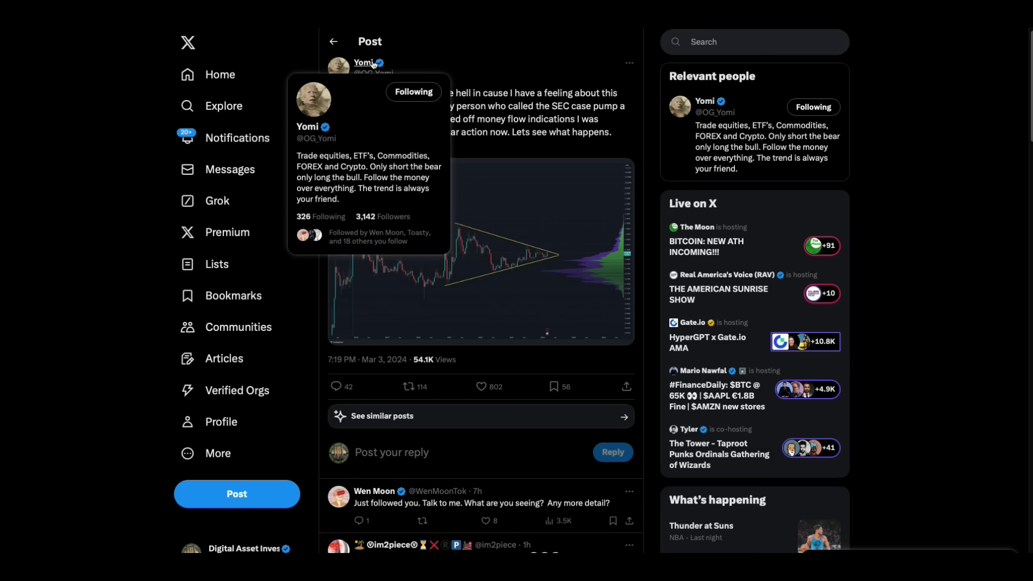
{"action": "mouse_move", "coordinate": [743, 199]}
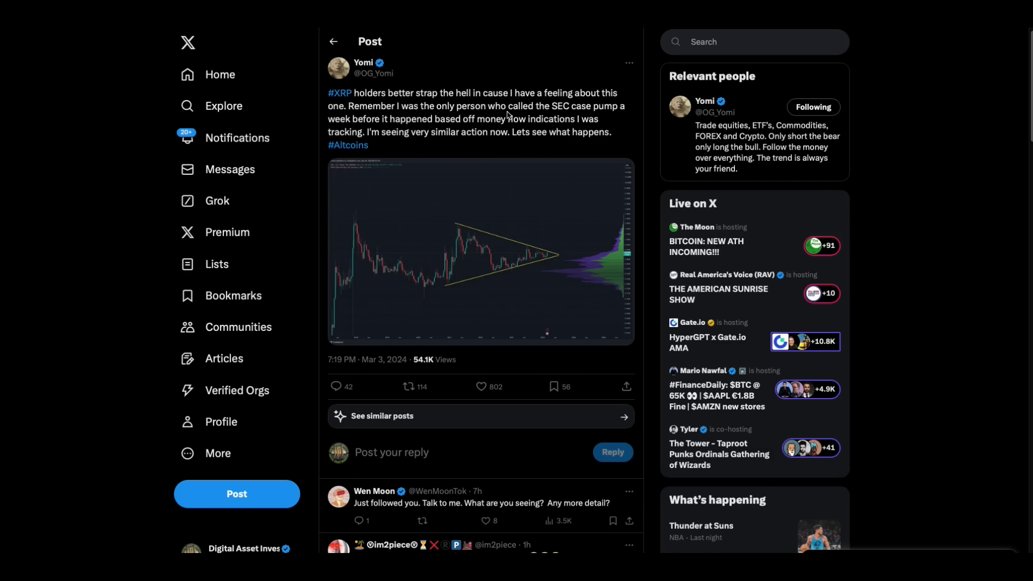
{"action": "mouse_move", "coordinate": [449, 174]}
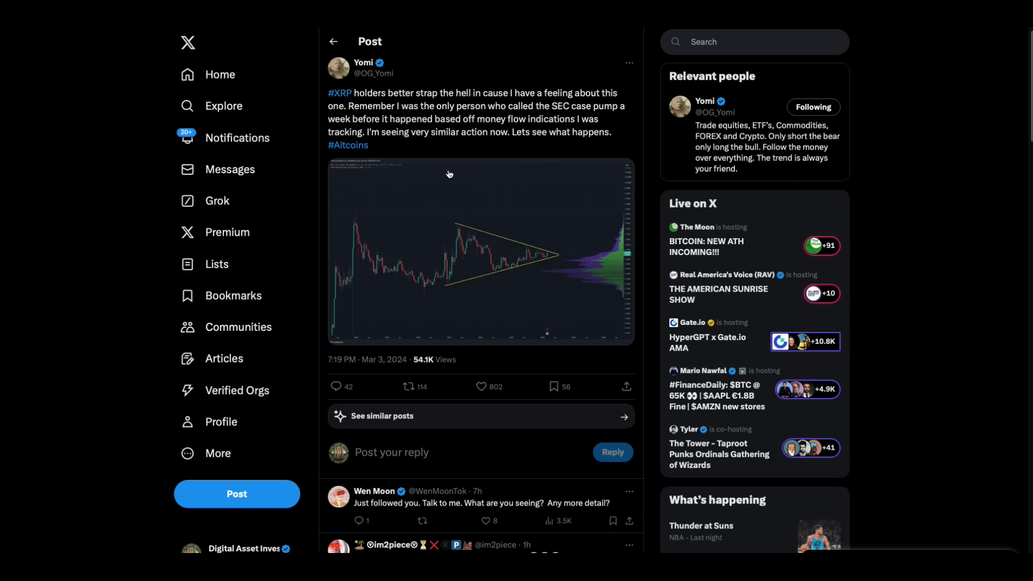
{"action": "mouse_move", "coordinate": [440, 161]}
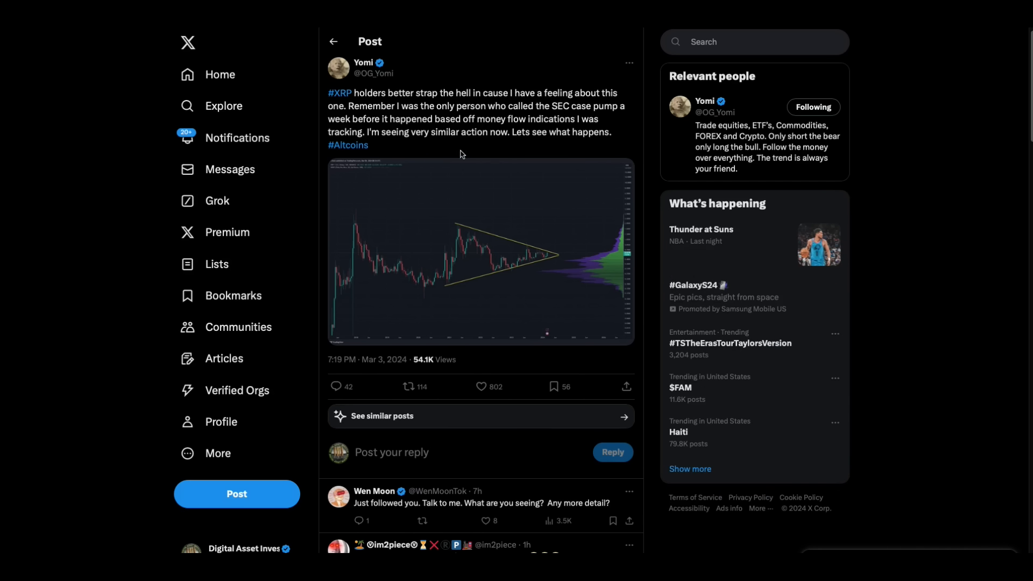
{"action": "mouse_move", "coordinate": [458, 121]}
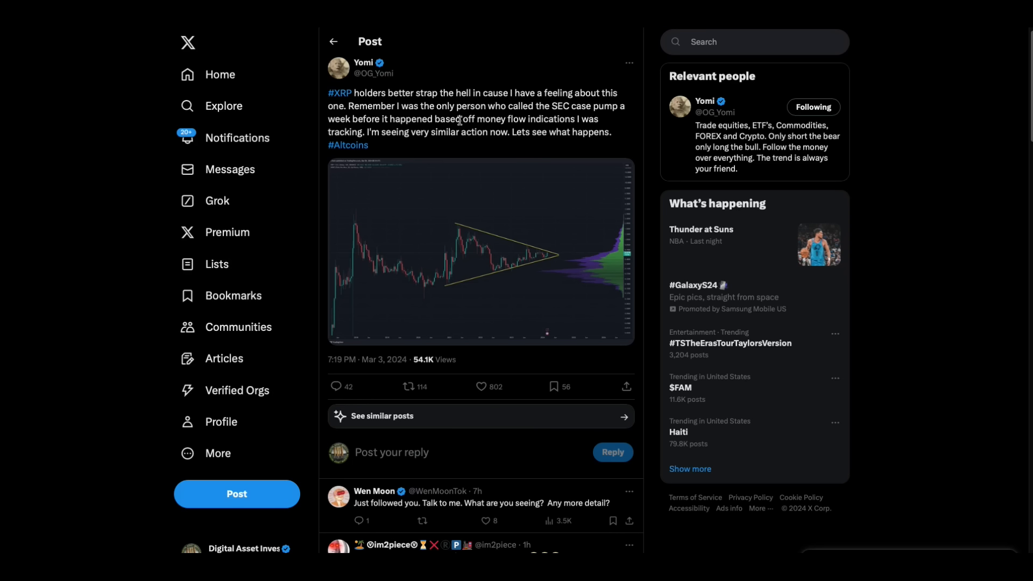
{"action": "mouse_move", "coordinate": [640, 279]}
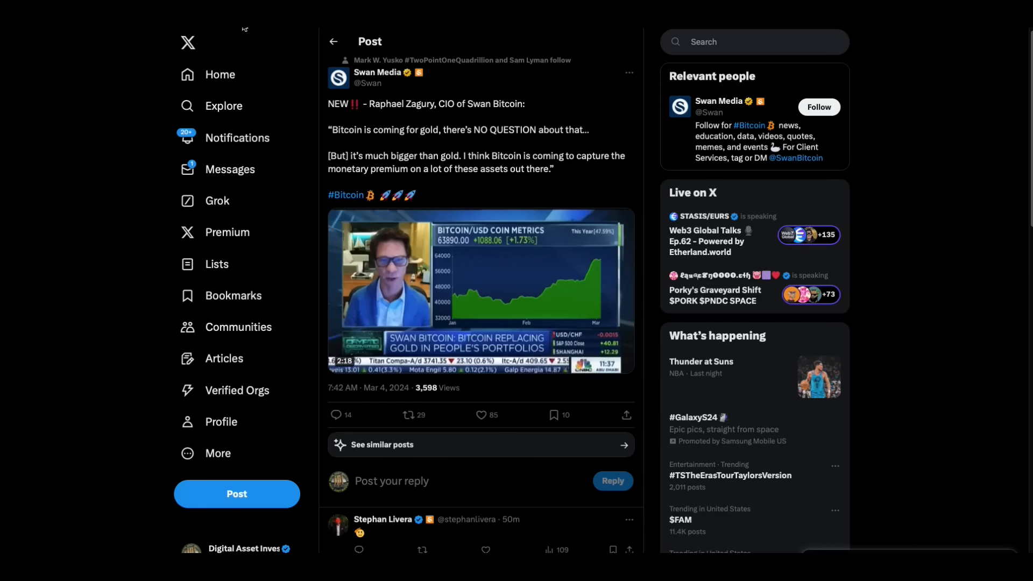
Step: Play the Raphael Zagury interview clip from the start and pause it at 1:03
{"action": "left_click", "coordinate": [480, 289]}
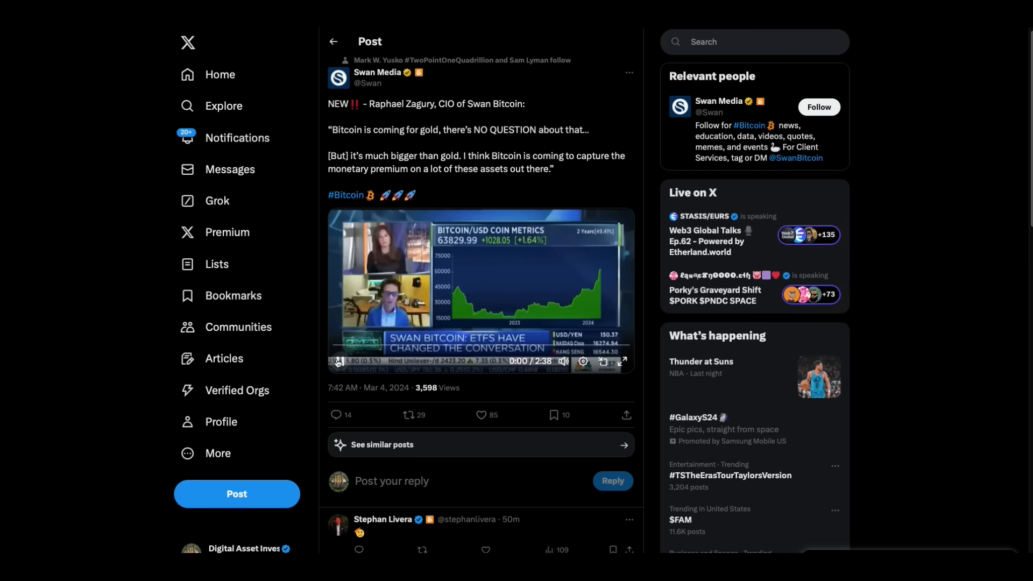
{"action": "left_click", "coordinate": [338, 362]}
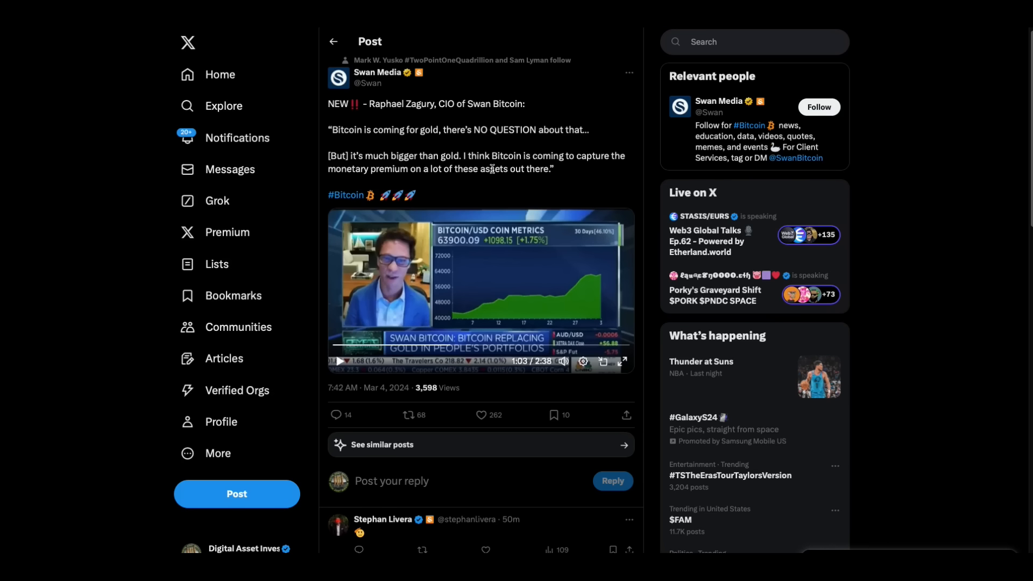
{"action": "left_click", "coordinate": [483, 415]}
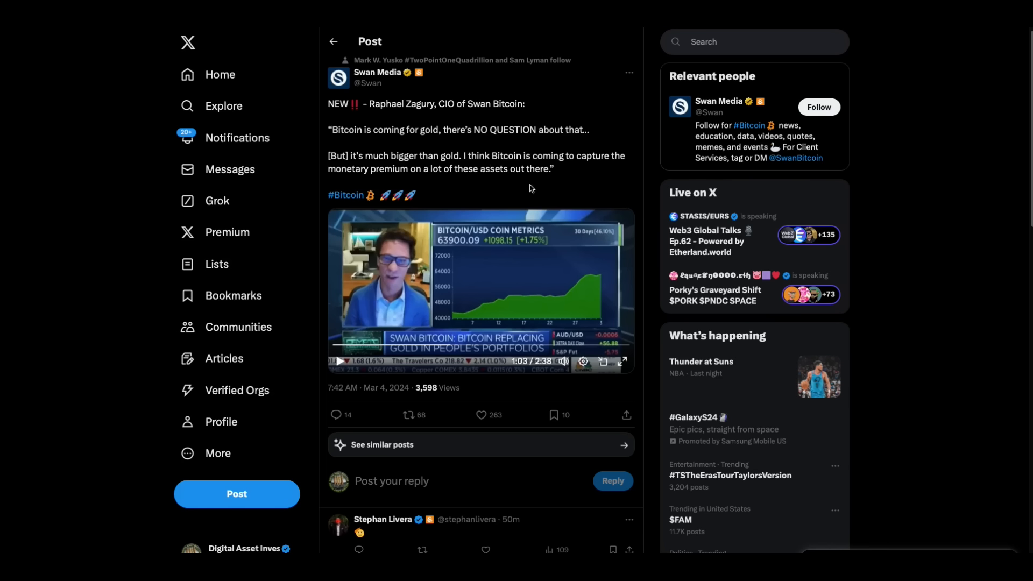
{"action": "mouse_move", "coordinate": [314, 30]}
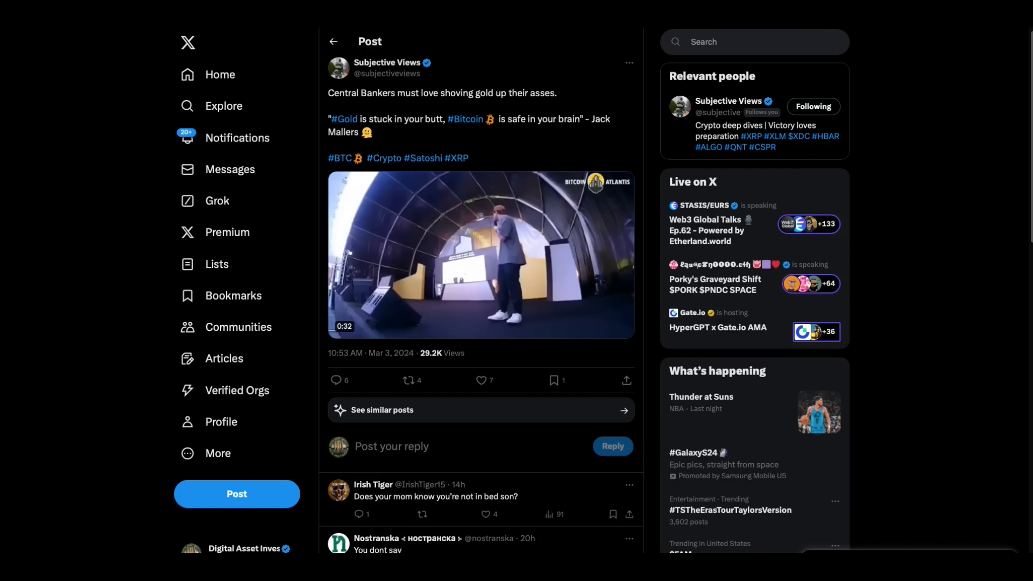
Step: Open the Subjective Views post, play the Jack Mallers video, then pause, resume and pause
{"action": "left_click", "coordinate": [481, 254]}
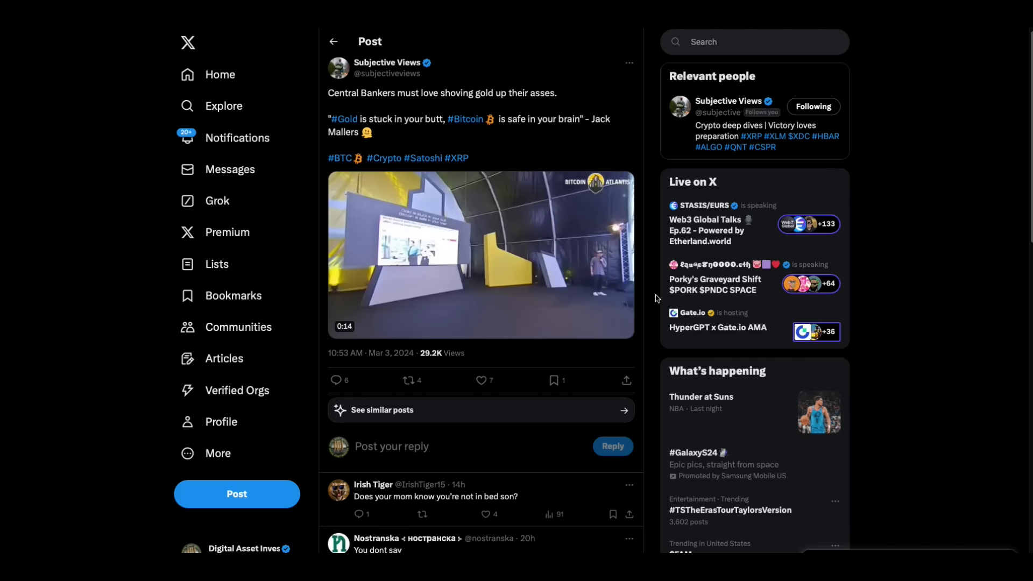
{"action": "left_click", "coordinate": [467, 264]}
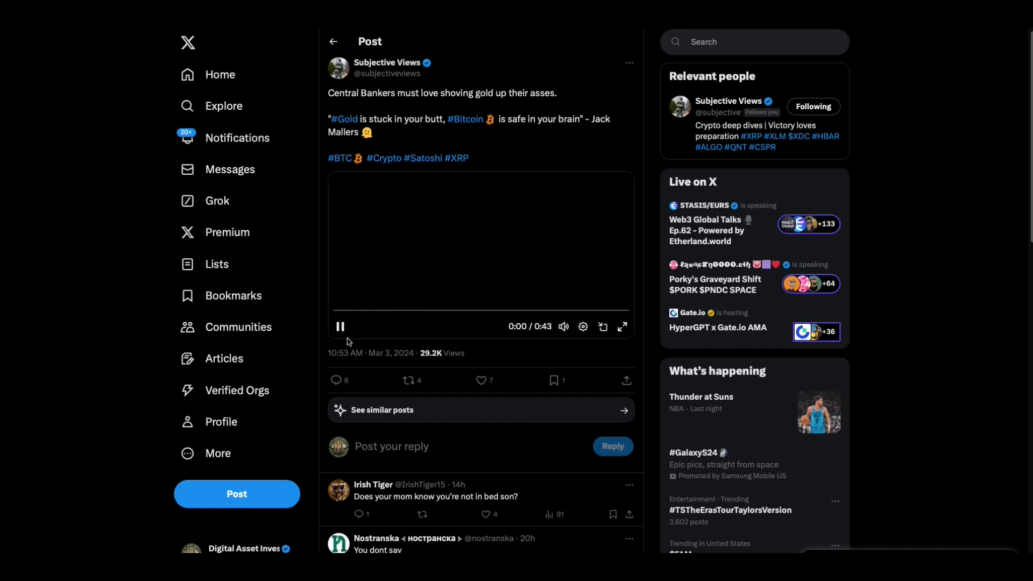
{"action": "left_click", "coordinate": [340, 326]}
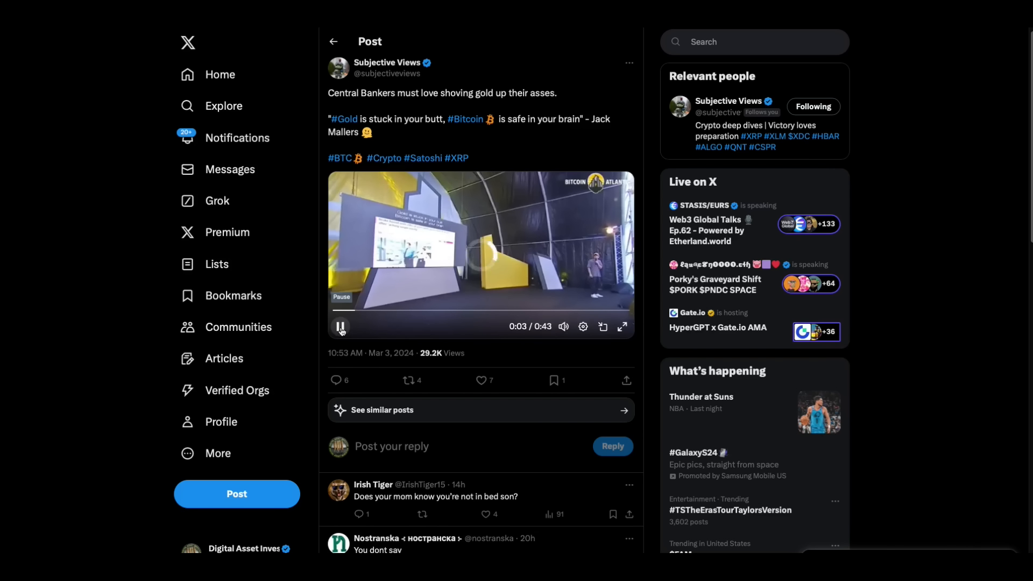
{"action": "left_click", "coordinate": [340, 327]}
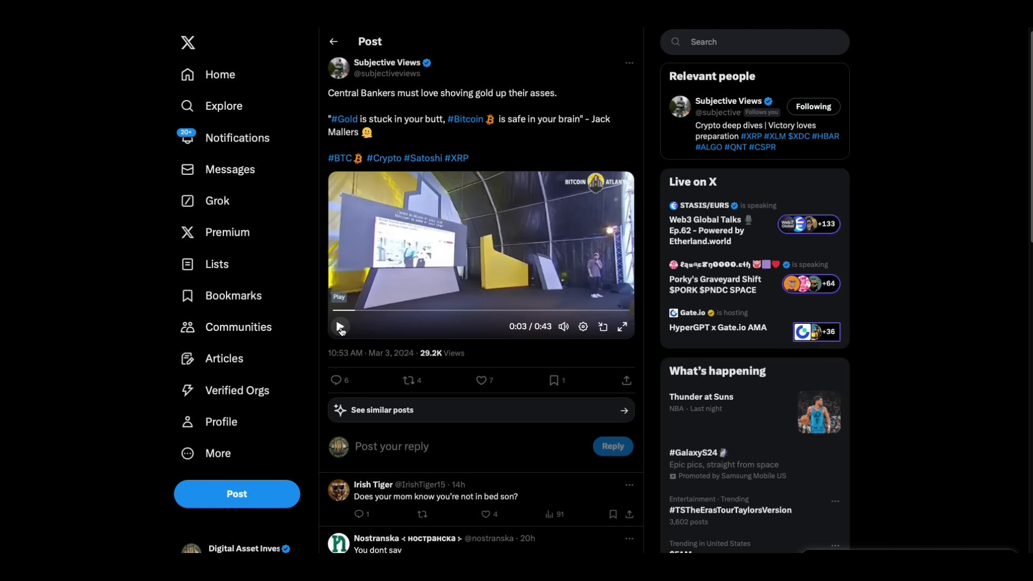
{"action": "left_click", "coordinate": [340, 327]}
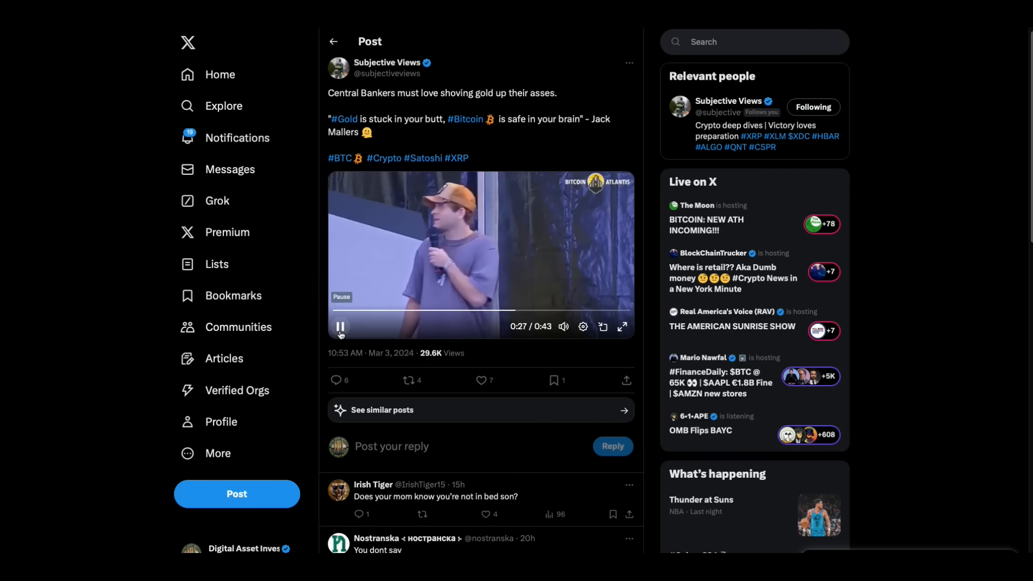
{"action": "left_click", "coordinate": [340, 327]}
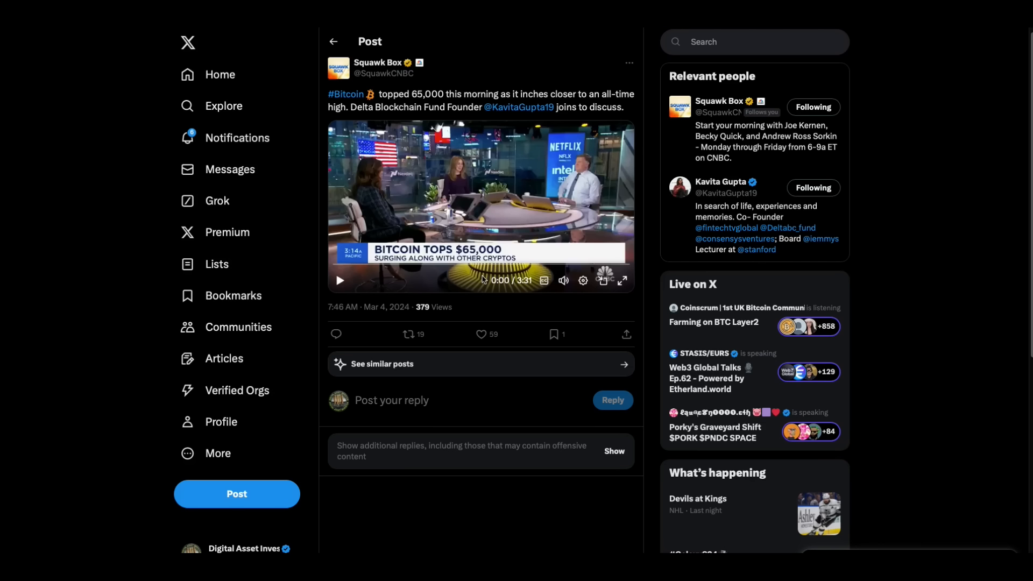
{"action": "mouse_move", "coordinate": [516, 350]}
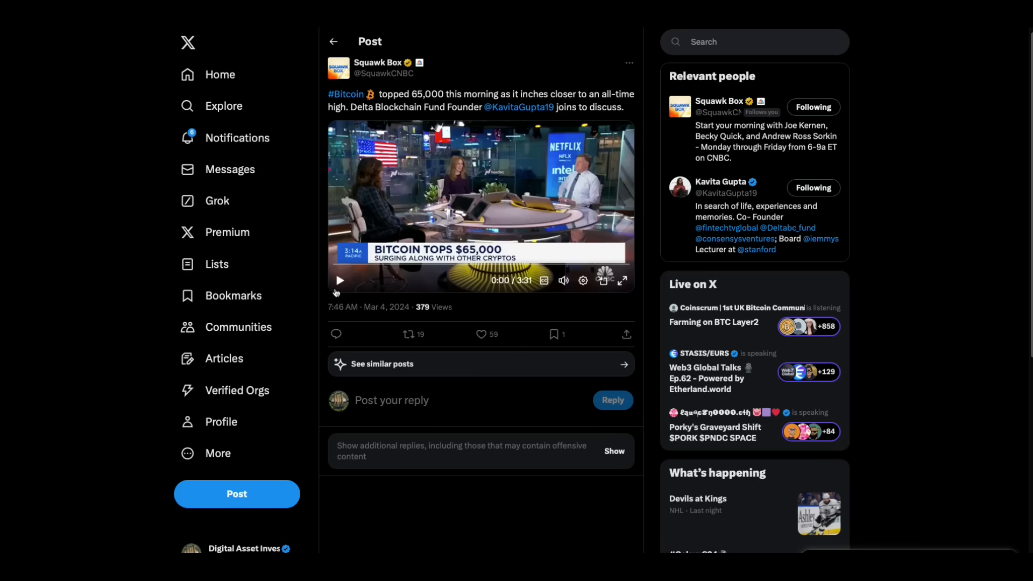
{"action": "mouse_move", "coordinate": [338, 282]}
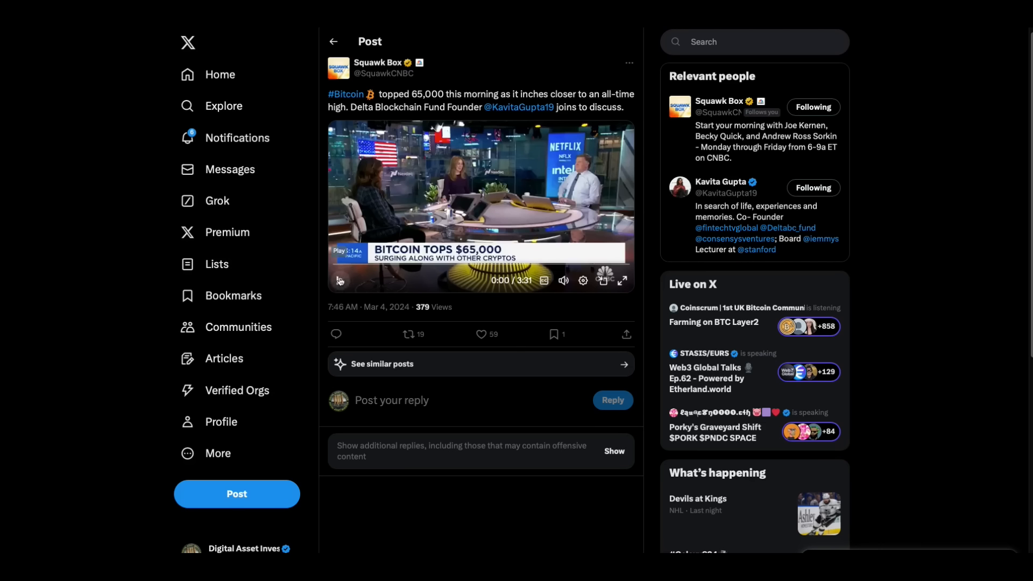
Step: Start the Squawk Box interview video and let it run to 1:17
{"action": "left_click", "coordinate": [339, 280]}
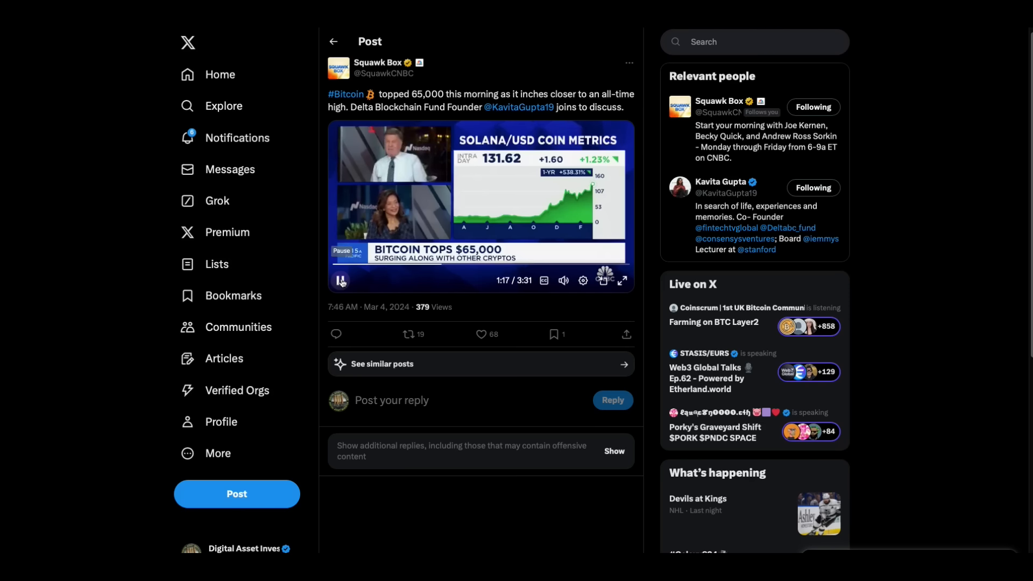
Step: Pause the Squawk Box interview, then resume it past 1:28
{"action": "left_click", "coordinate": [340, 280]}
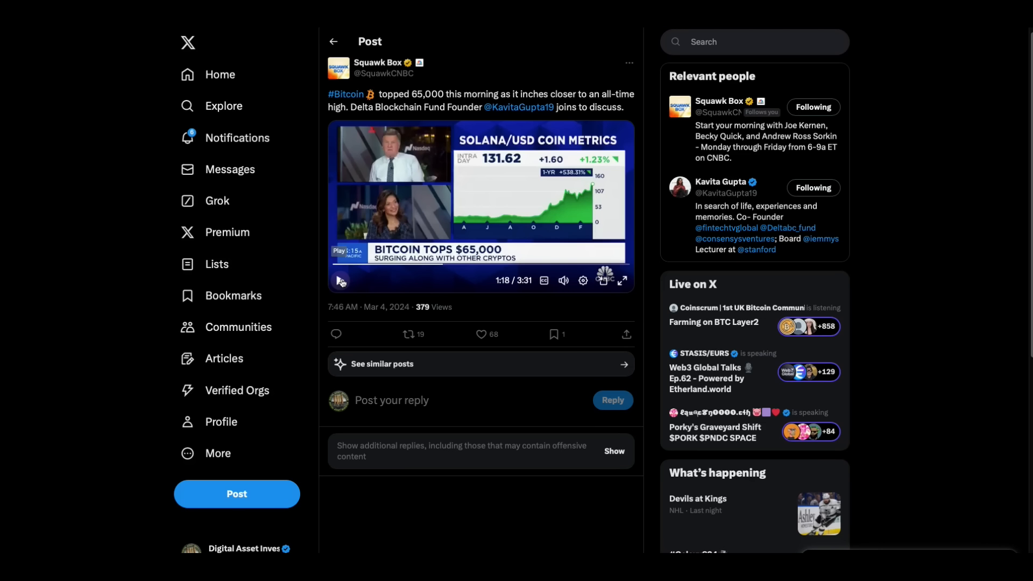
{"action": "left_click", "coordinate": [339, 280]}
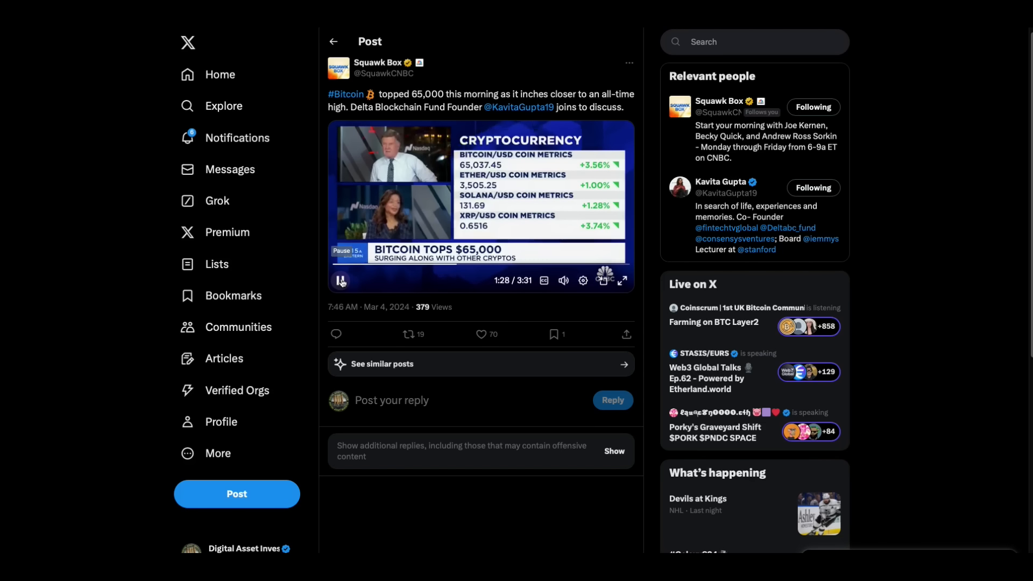
Step: Pause the Squawk Box video at 1:29 on the cryptocurrency price table
{"action": "left_click", "coordinate": [339, 281]}
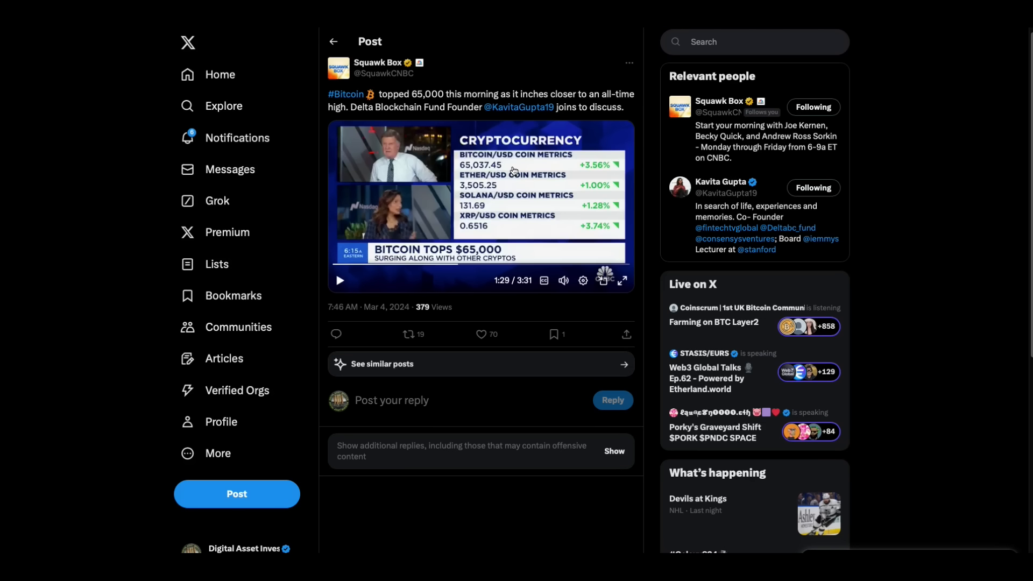
{"action": "mouse_move", "coordinate": [505, 188]}
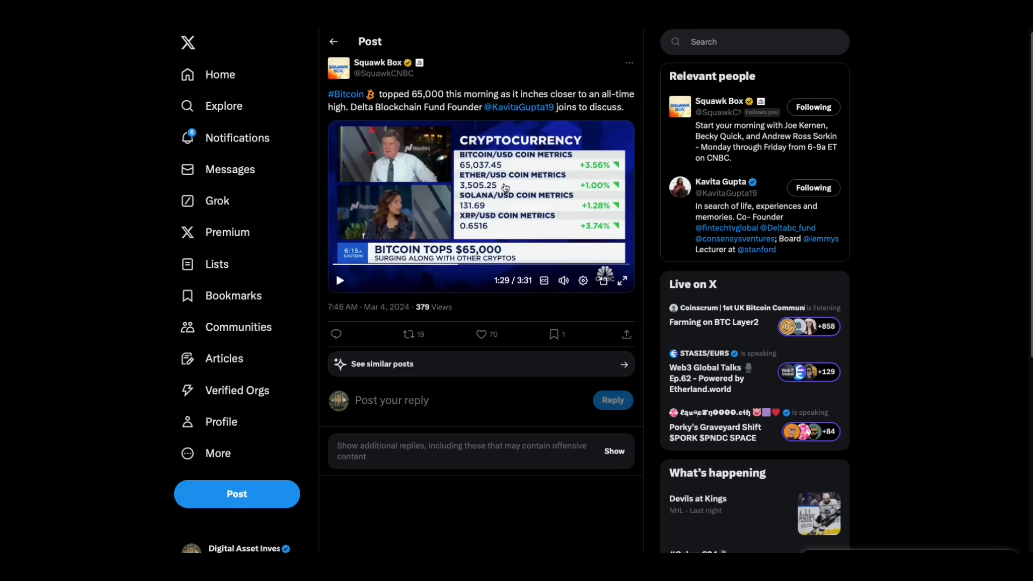
{"action": "mouse_move", "coordinate": [508, 207]}
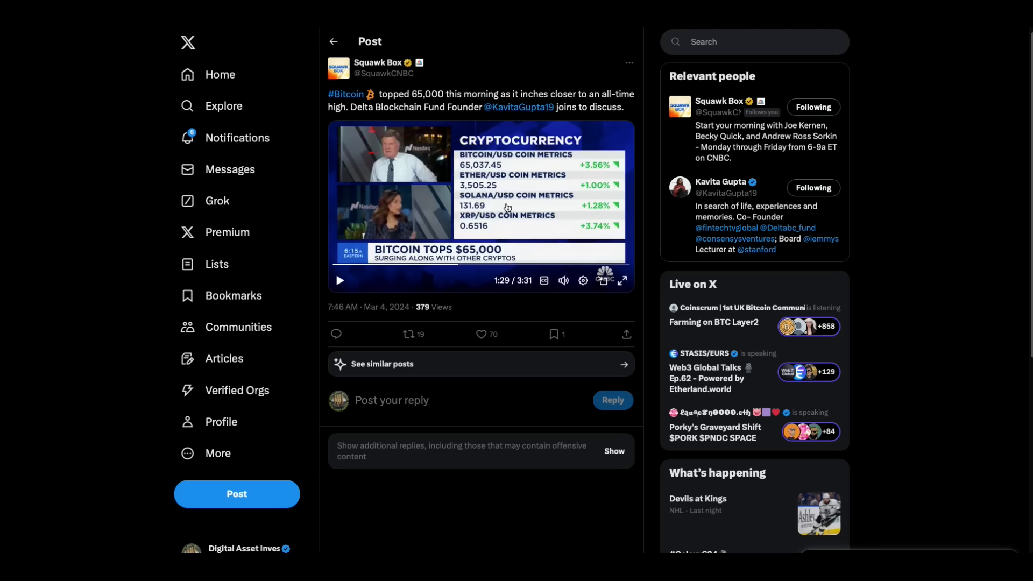
{"action": "mouse_move", "coordinate": [496, 236]}
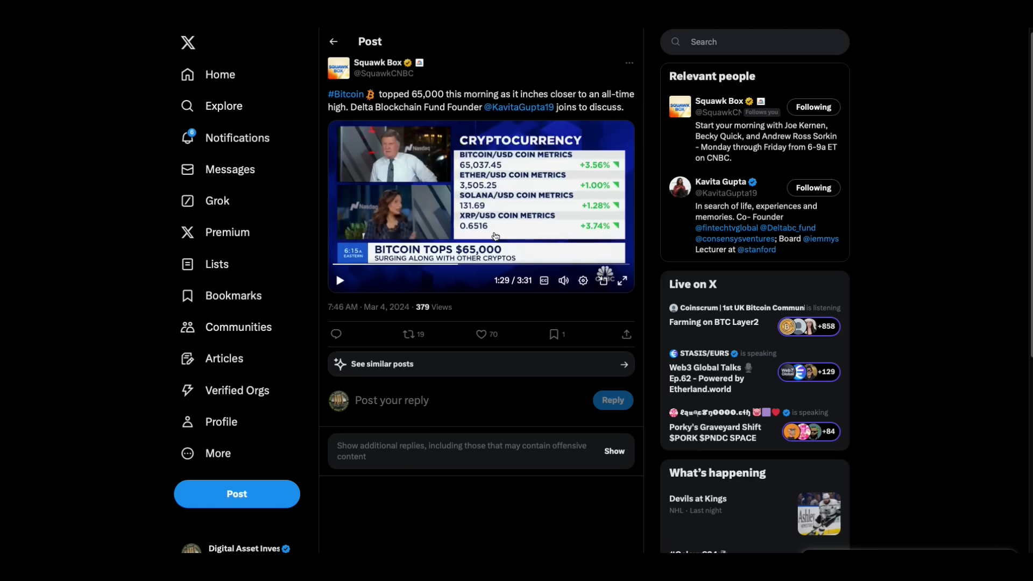
{"action": "mouse_move", "coordinate": [523, 237]}
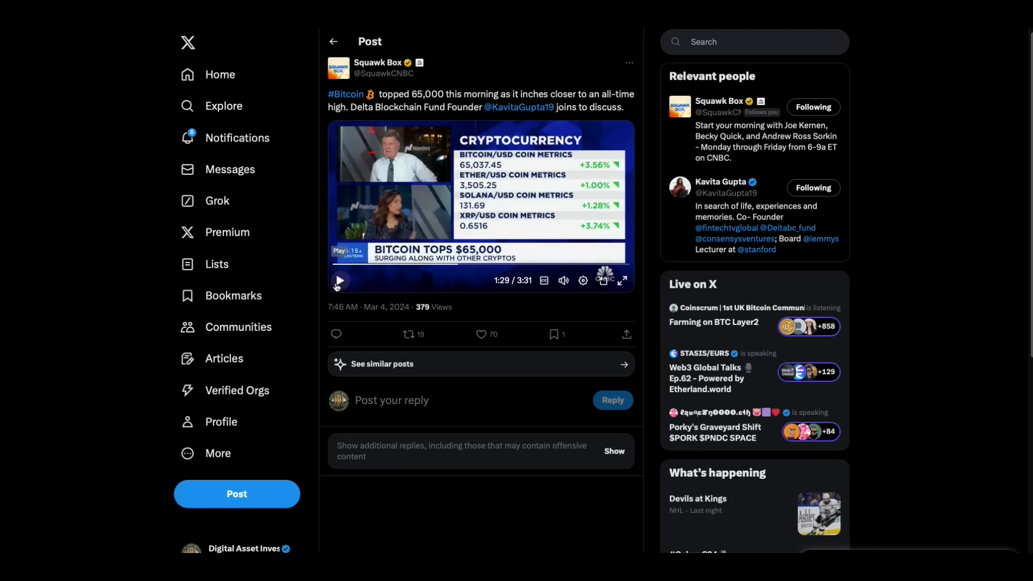
{"action": "left_click", "coordinate": [339, 280]}
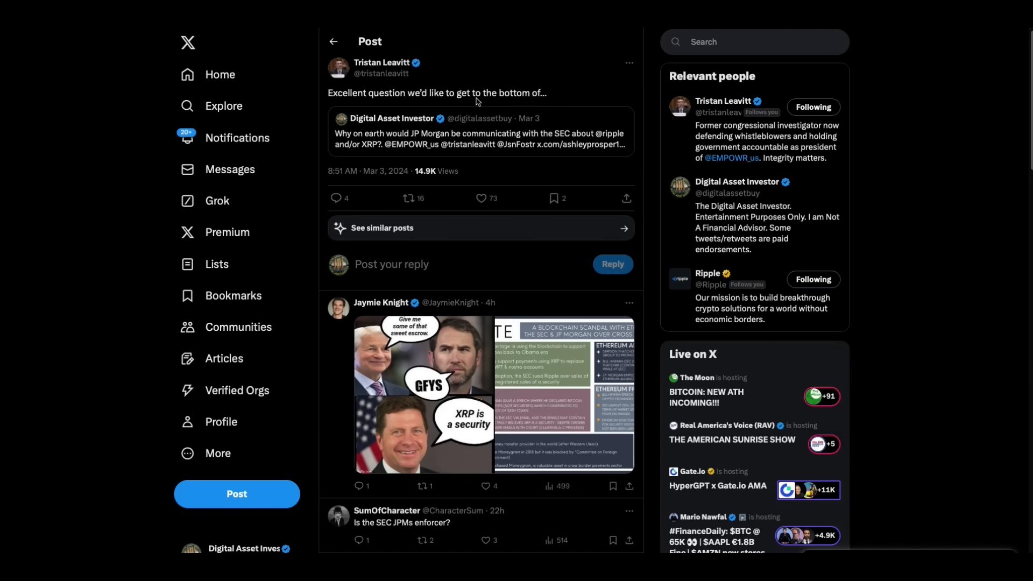
{"action": "mouse_move", "coordinate": [561, 141]}
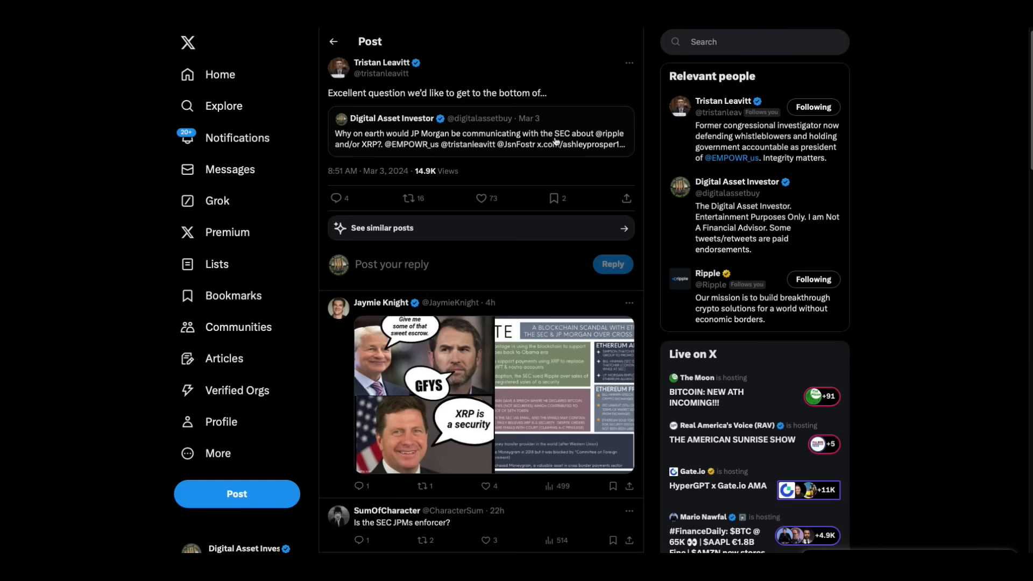
Step: Open the Digital Asset Investor post asking about JP Morgan and the SEC
{"action": "left_click", "coordinate": [481, 133]}
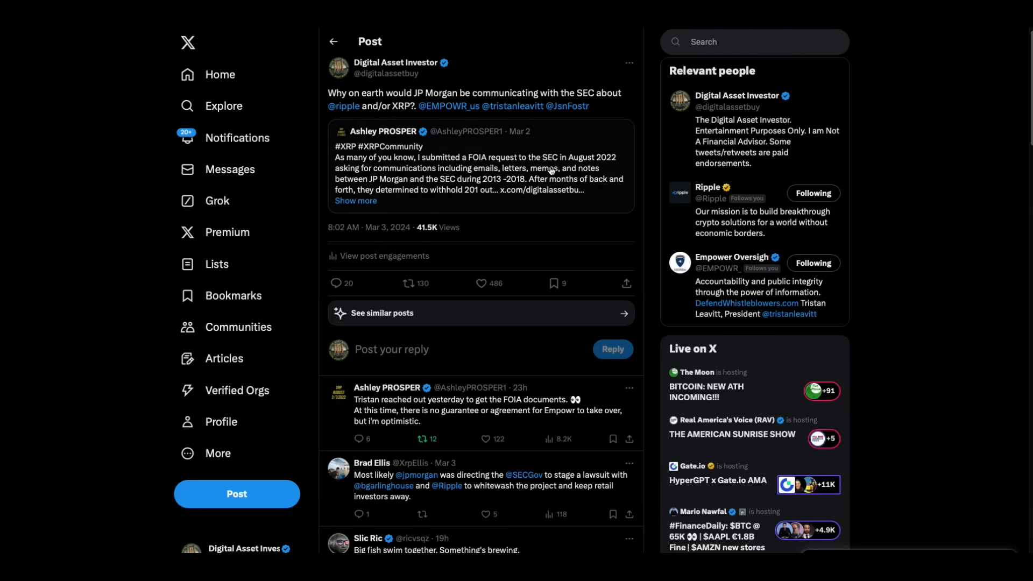
{"action": "mouse_move", "coordinate": [554, 169]}
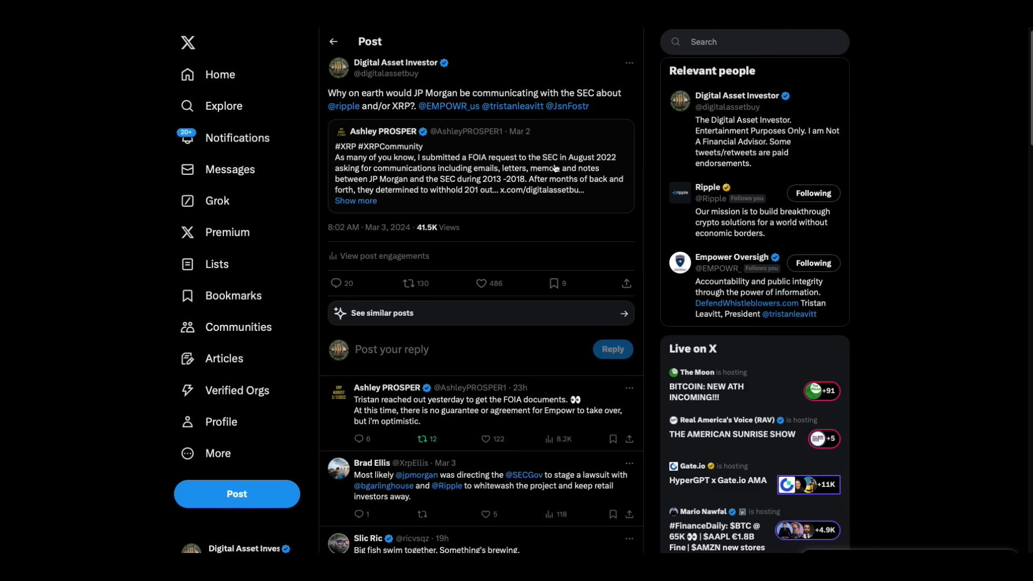
{"action": "mouse_move", "coordinate": [535, 160]}
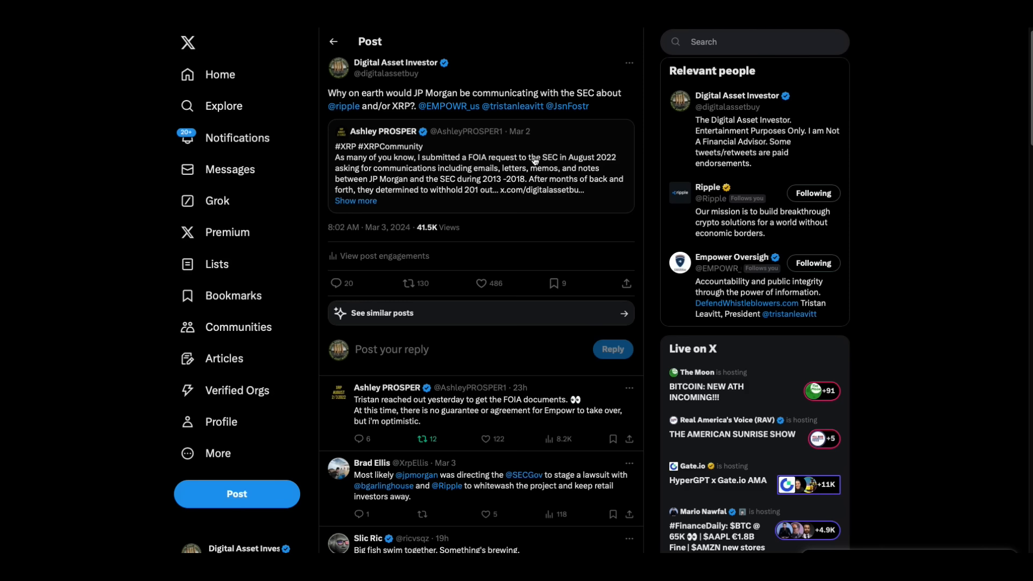
{"action": "mouse_move", "coordinate": [571, 226]}
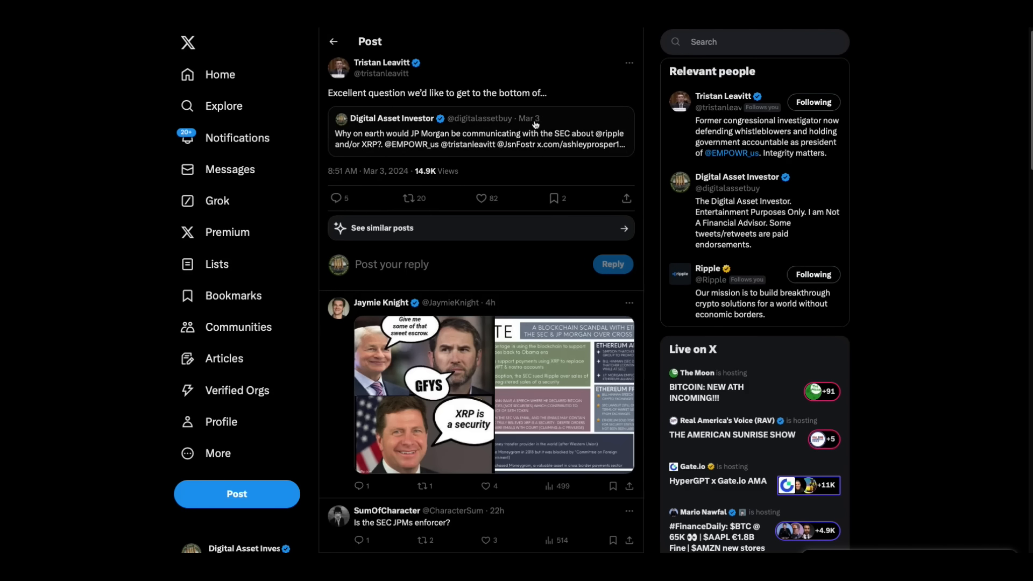
{"action": "mouse_move", "coordinate": [562, 119]}
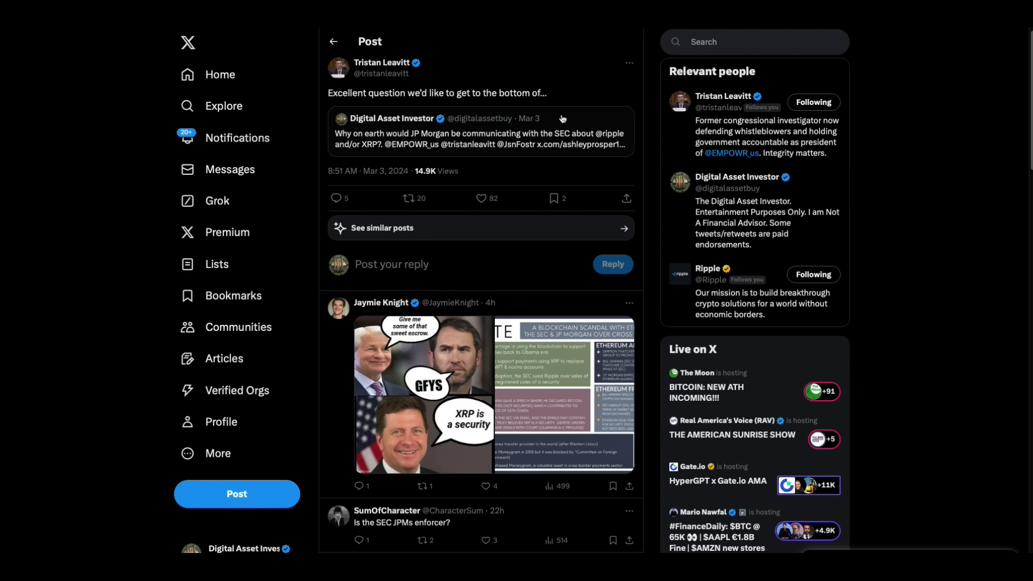
{"action": "mouse_move", "coordinate": [408, 74]}
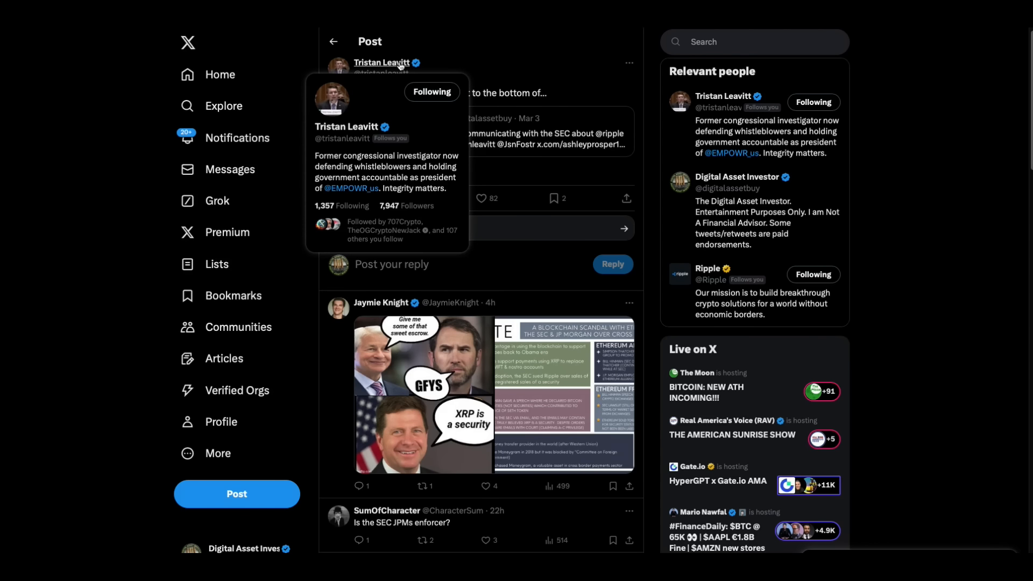
{"action": "mouse_move", "coordinate": [590, 103]}
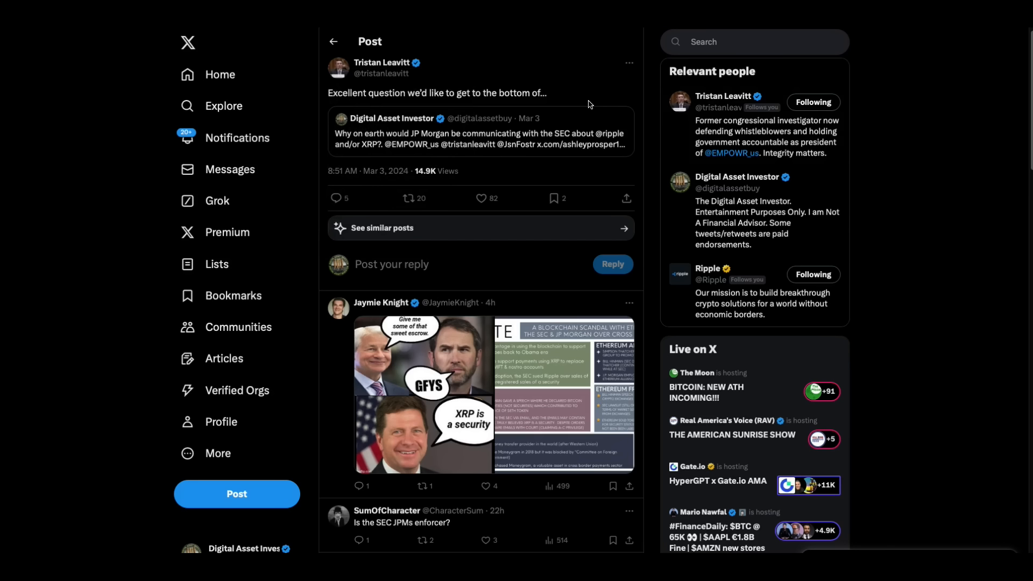
{"action": "mouse_move", "coordinate": [411, 155]}
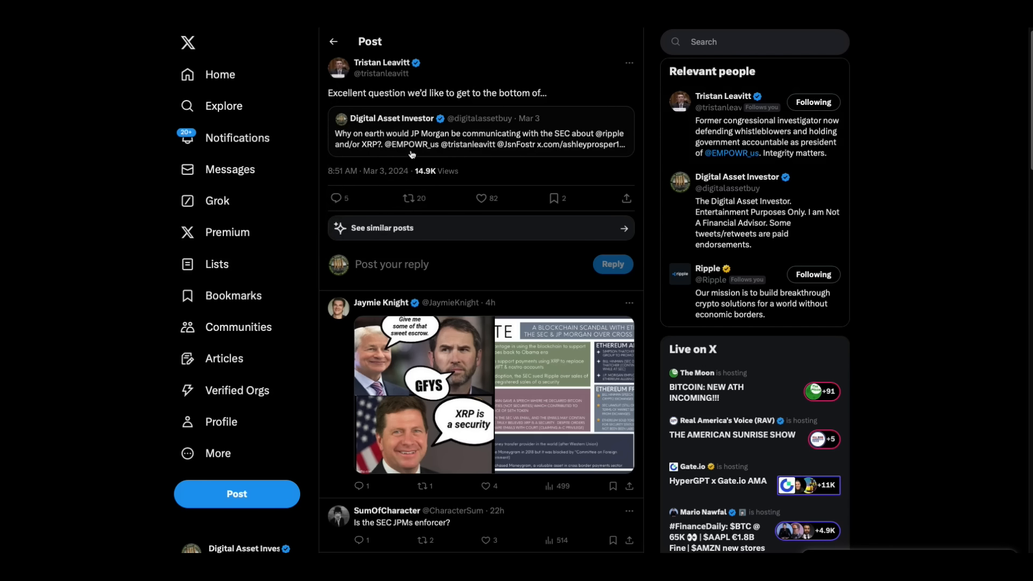
{"action": "mouse_move", "coordinate": [578, 155]}
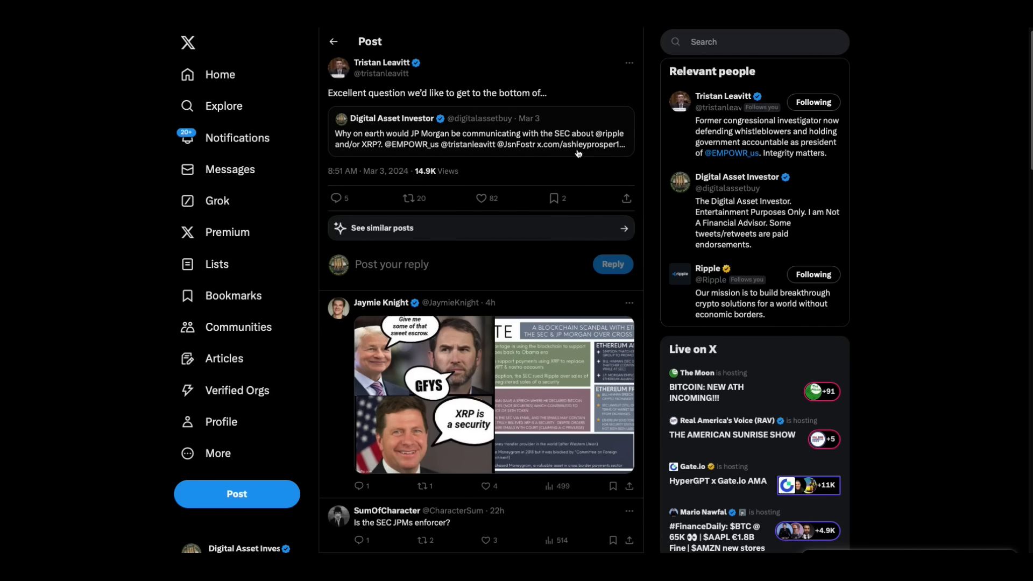
{"action": "mouse_move", "coordinate": [585, 151]}
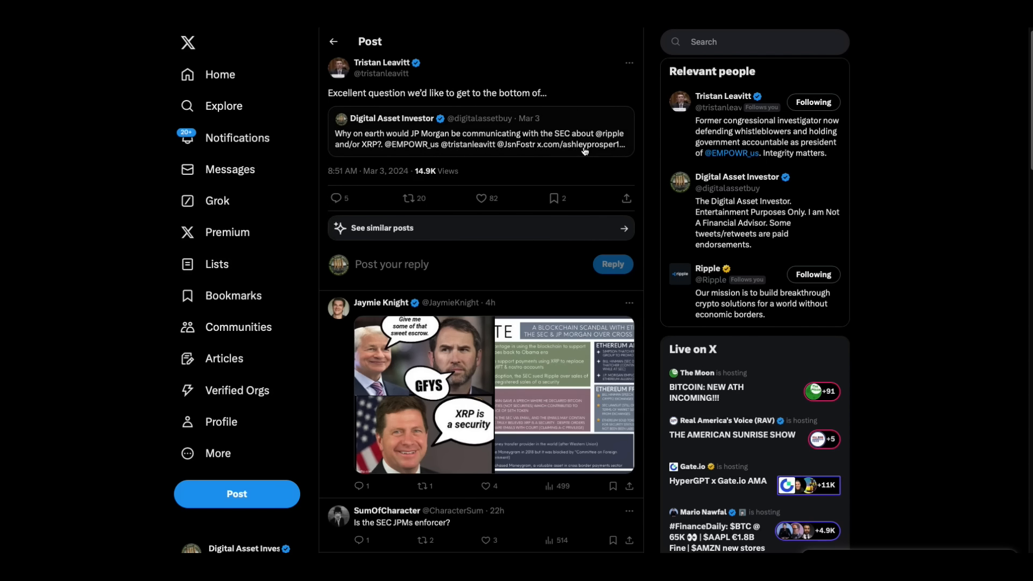
{"action": "mouse_move", "coordinate": [385, 107]}
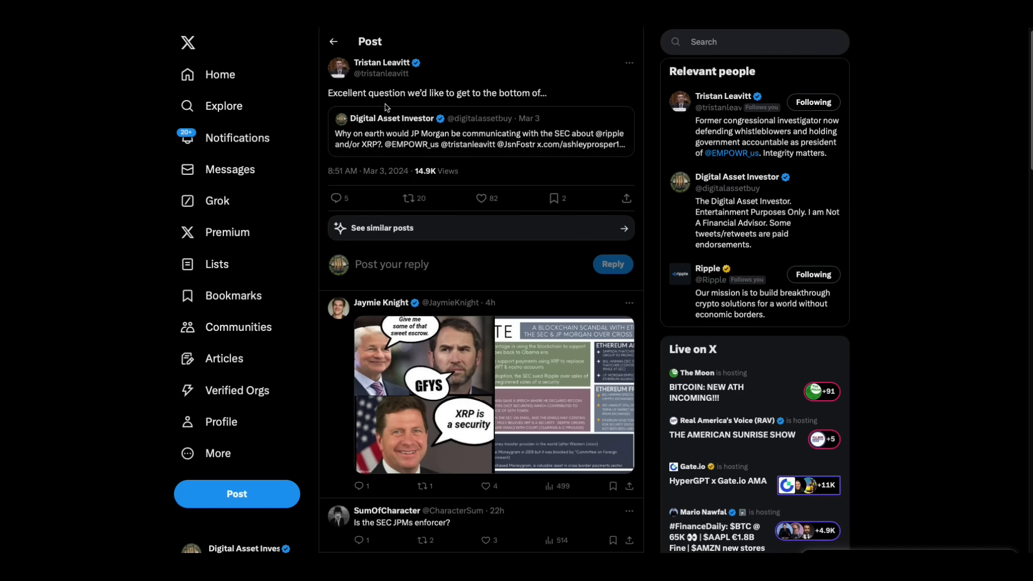
{"action": "mouse_move", "coordinate": [612, 158]}
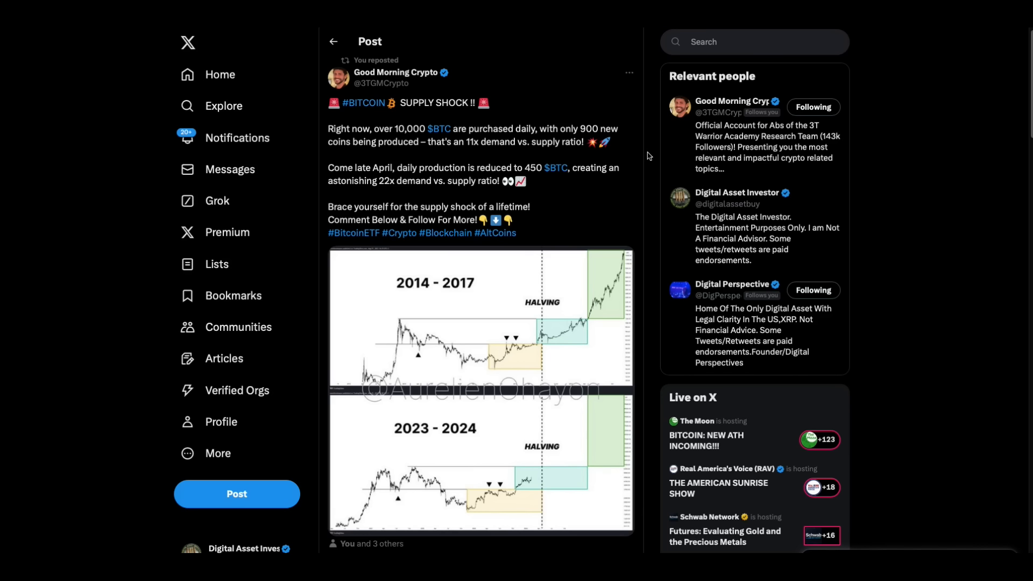
{"action": "mouse_move", "coordinate": [599, 221]}
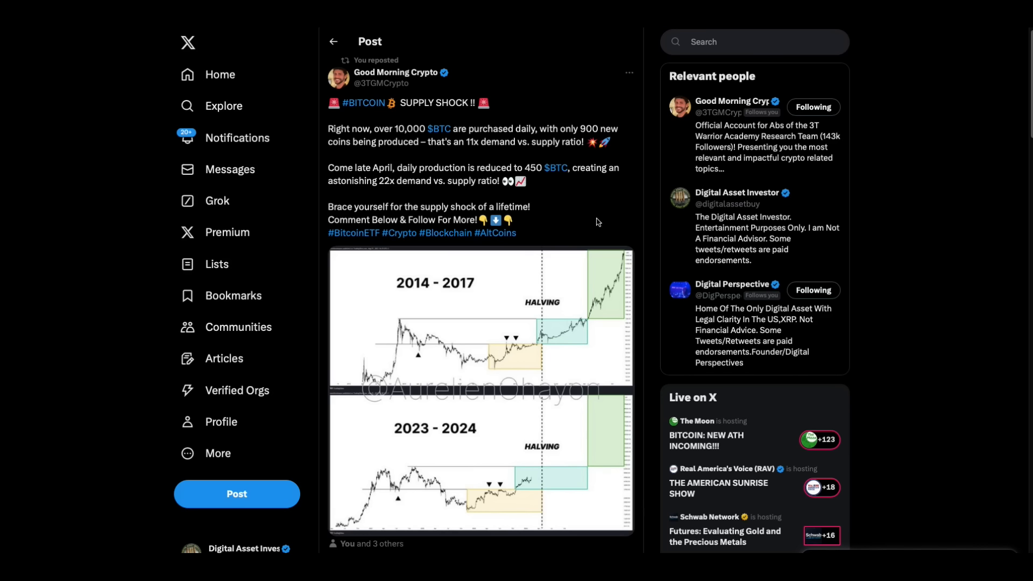
{"action": "mouse_move", "coordinate": [492, 192]}
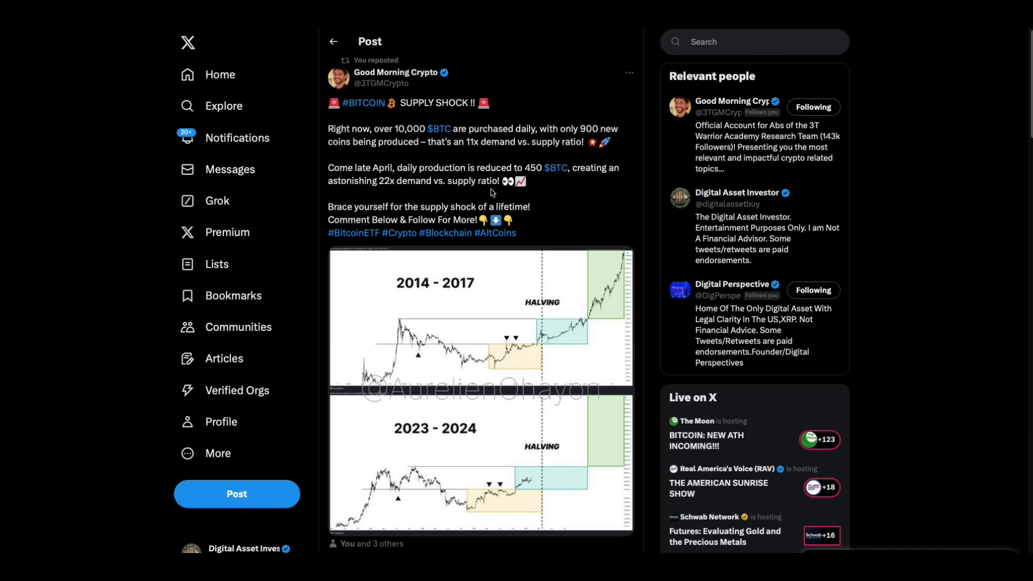
{"action": "mouse_move", "coordinate": [557, 196]}
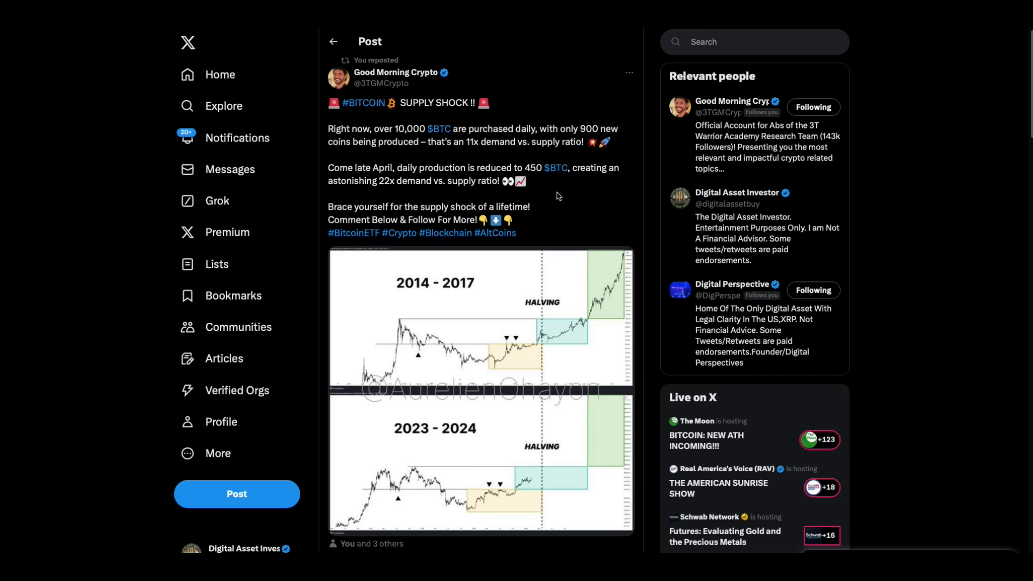
{"action": "mouse_move", "coordinate": [584, 232]}
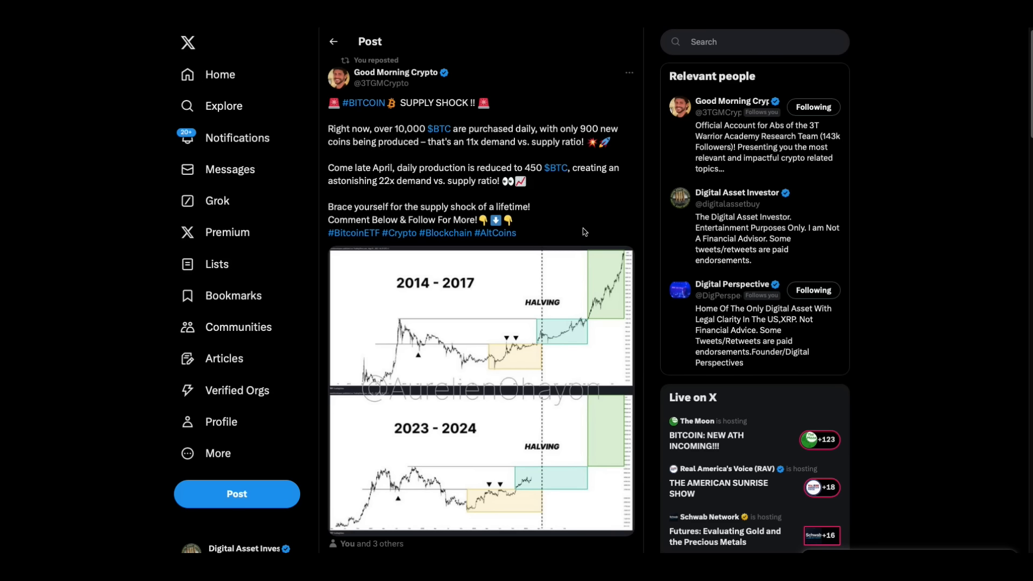
{"action": "mouse_move", "coordinate": [581, 229]}
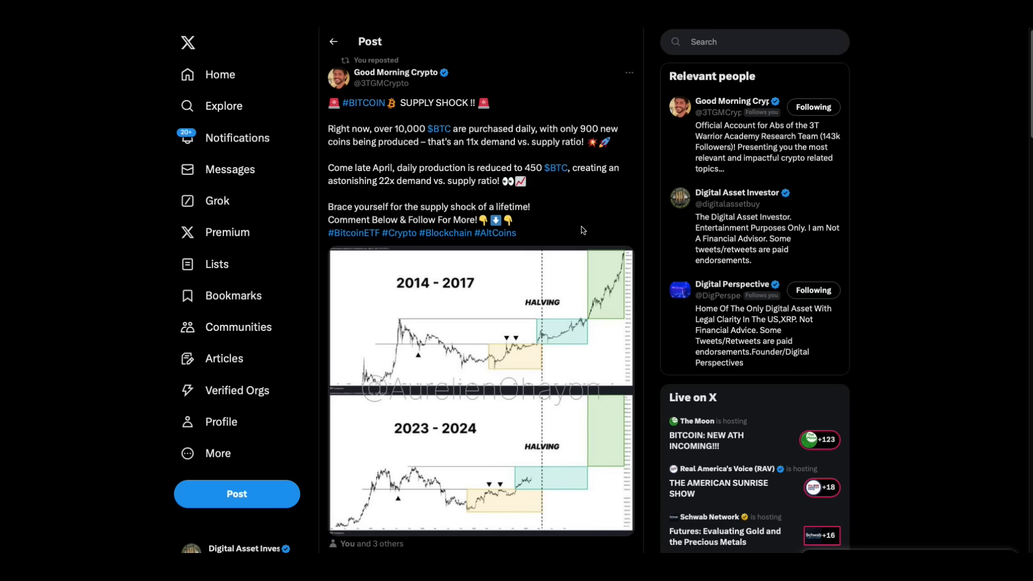
{"action": "mouse_move", "coordinate": [601, 238]}
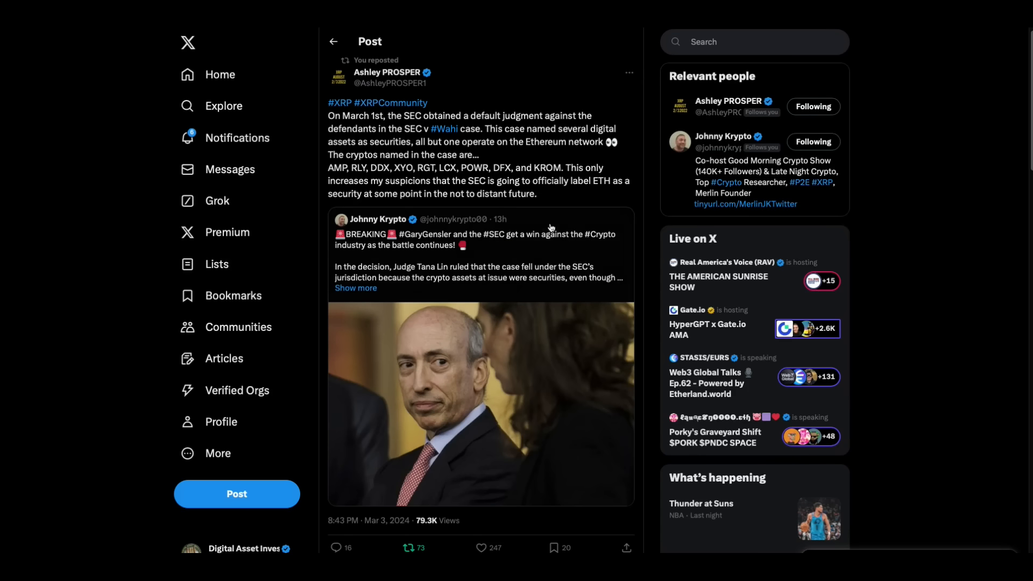
{"action": "mouse_move", "coordinate": [566, 276]}
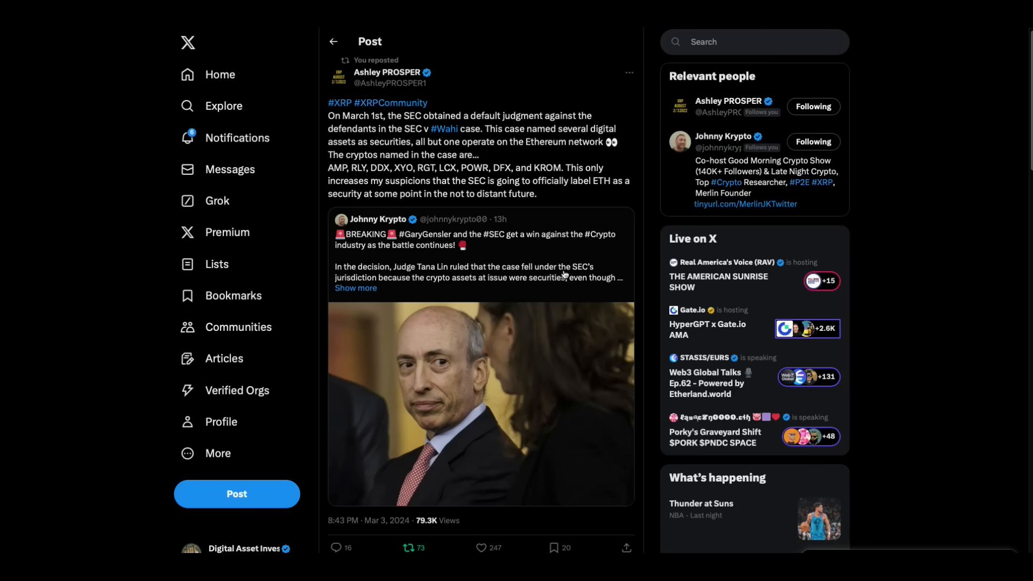
{"action": "mouse_move", "coordinate": [575, 251]}
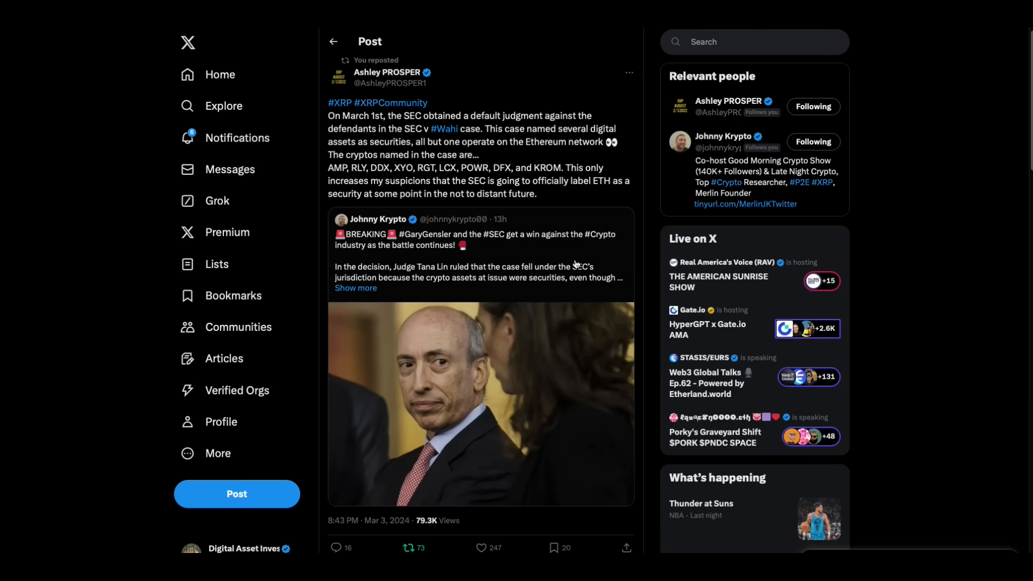
{"action": "mouse_move", "coordinate": [479, 271]}
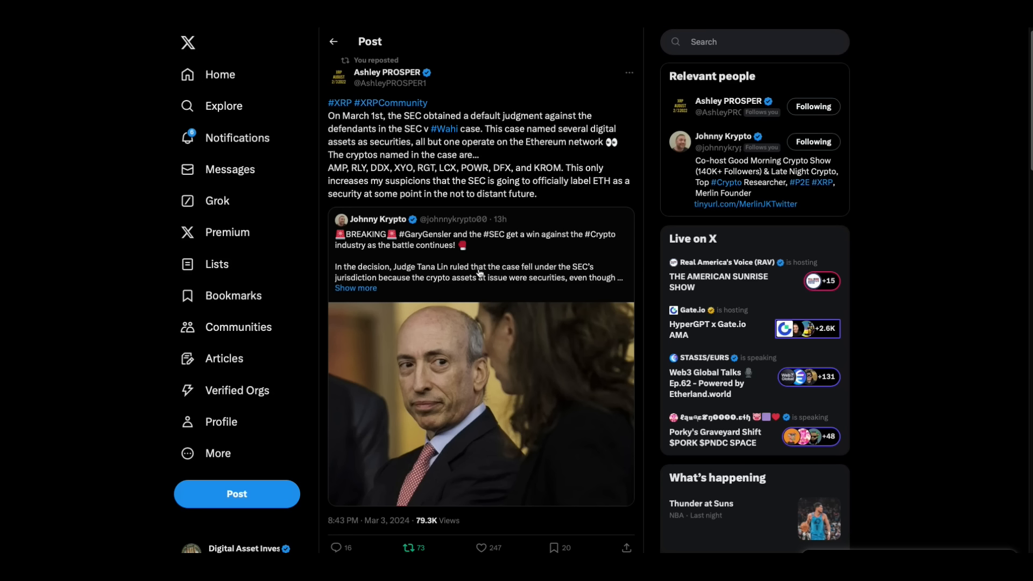
{"action": "mouse_move", "coordinate": [565, 283]}
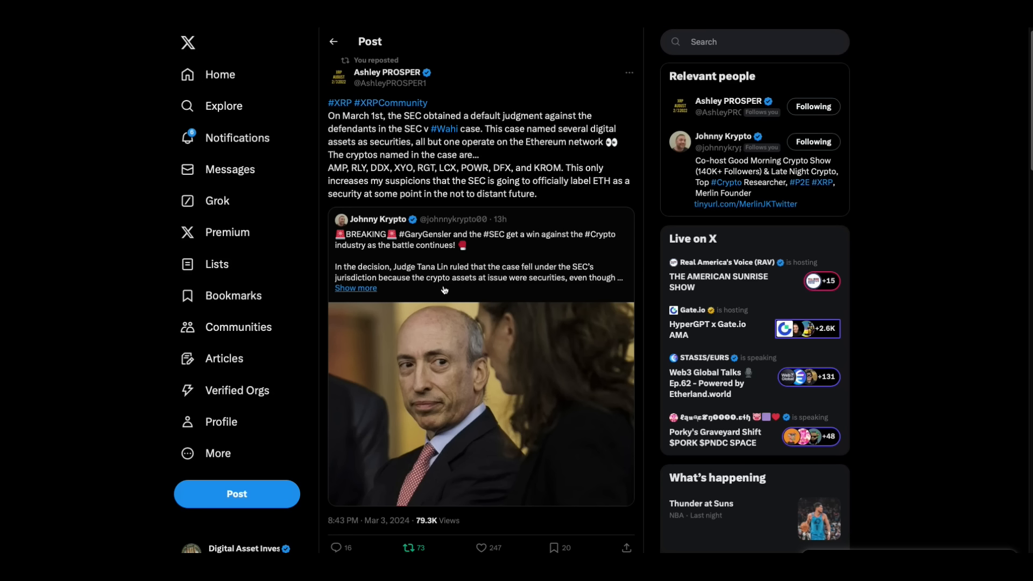
{"action": "mouse_move", "coordinate": [528, 291]}
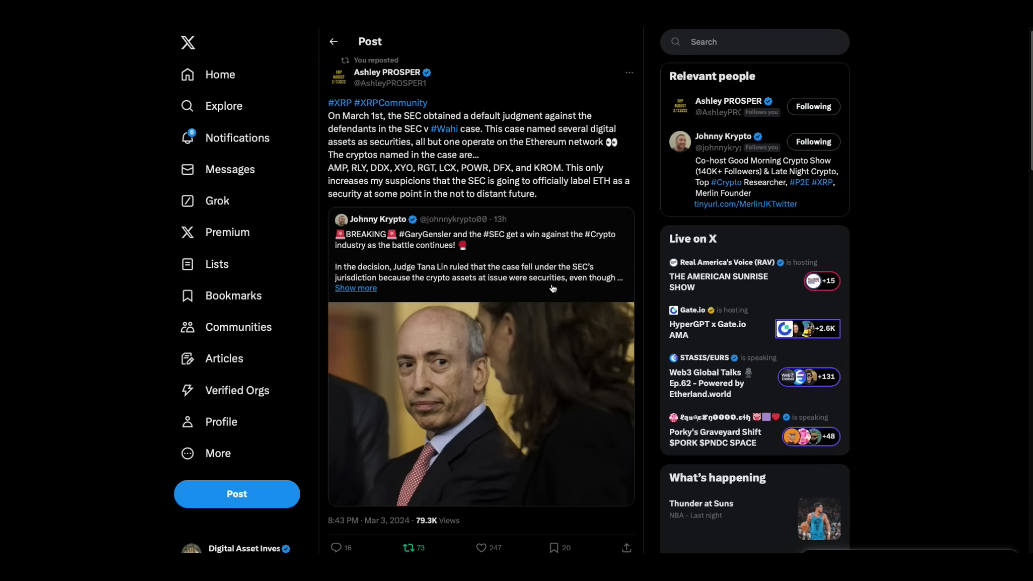
{"action": "mouse_move", "coordinate": [433, 213]}
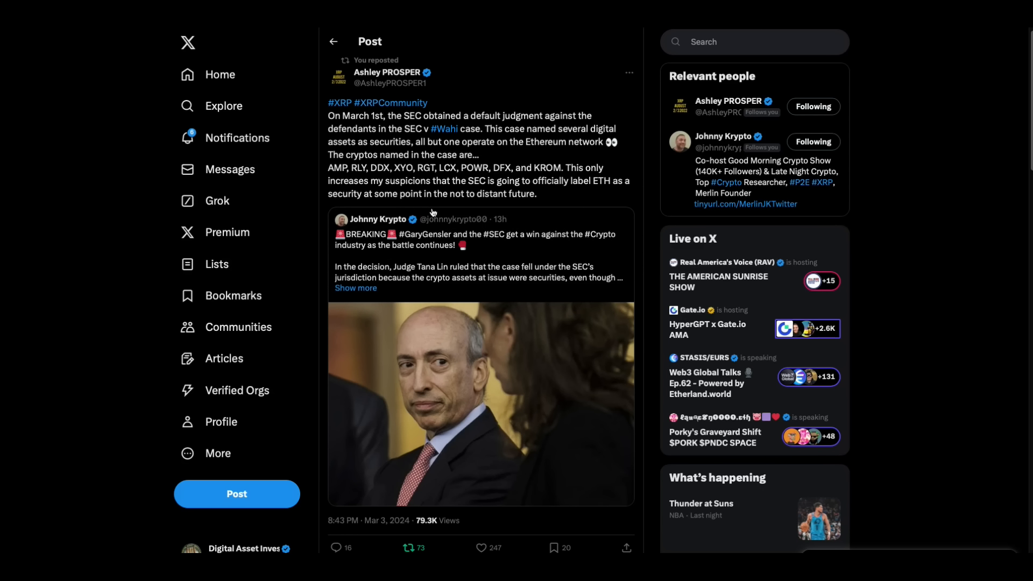
{"action": "mouse_move", "coordinate": [564, 195]}
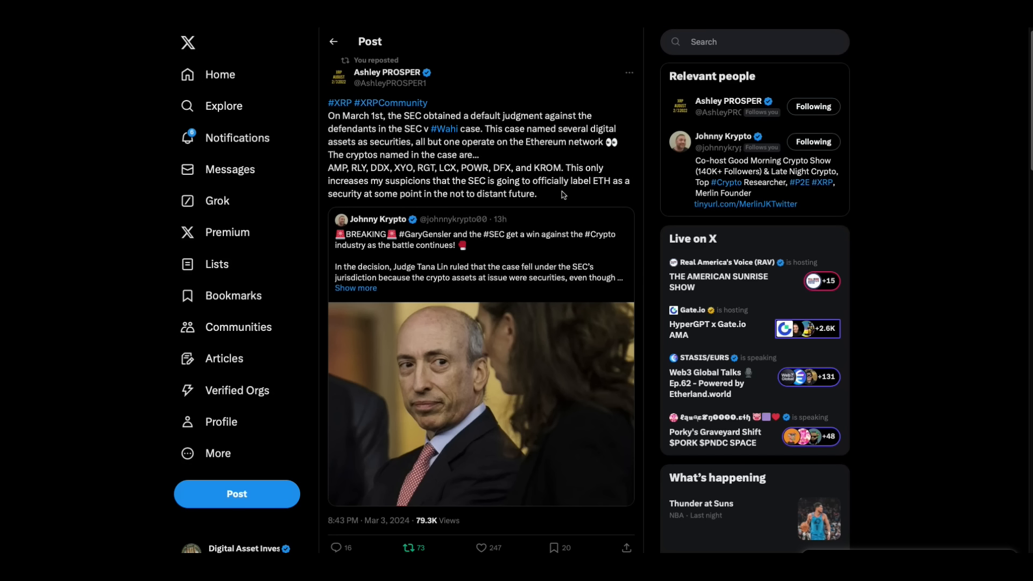
{"action": "mouse_move", "coordinate": [613, 204]}
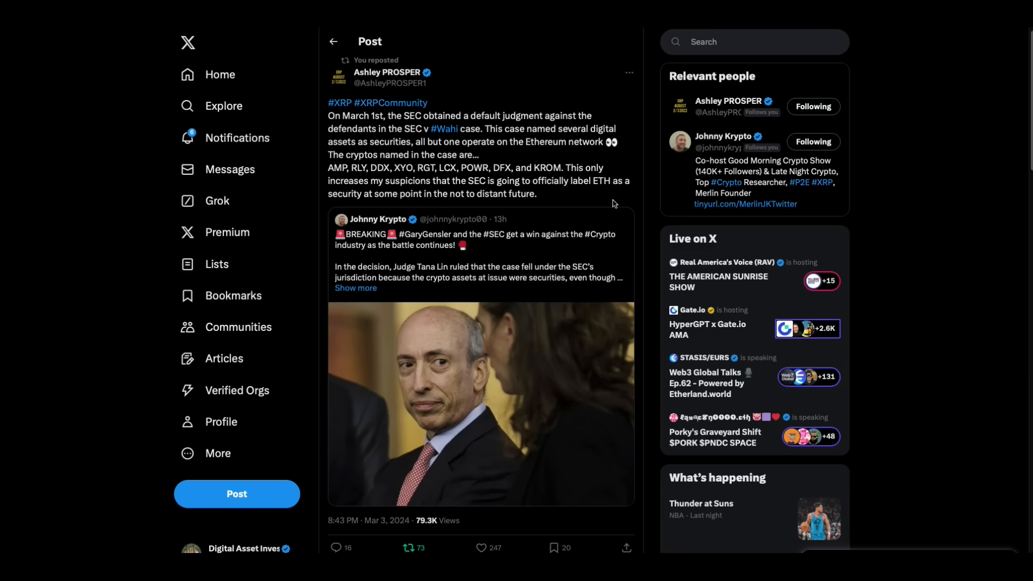
{"action": "mouse_move", "coordinate": [588, 160]}
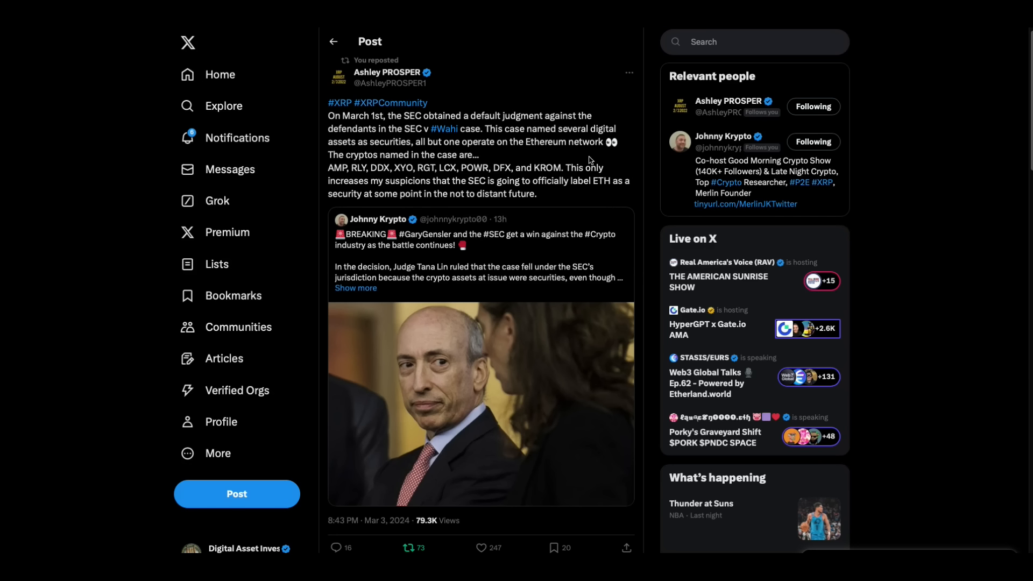
{"action": "mouse_move", "coordinate": [495, 158]}
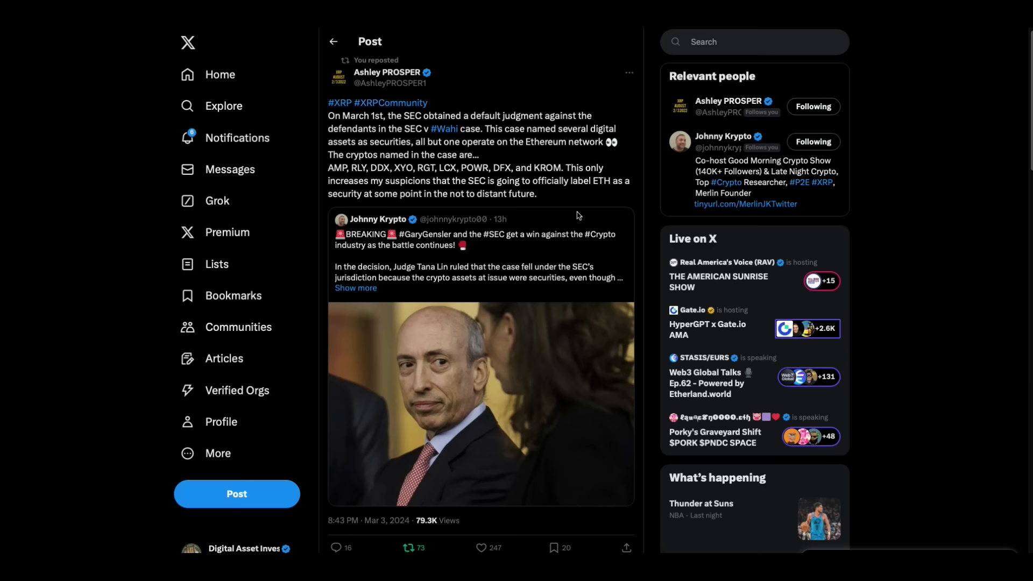
{"action": "mouse_move", "coordinate": [582, 201]}
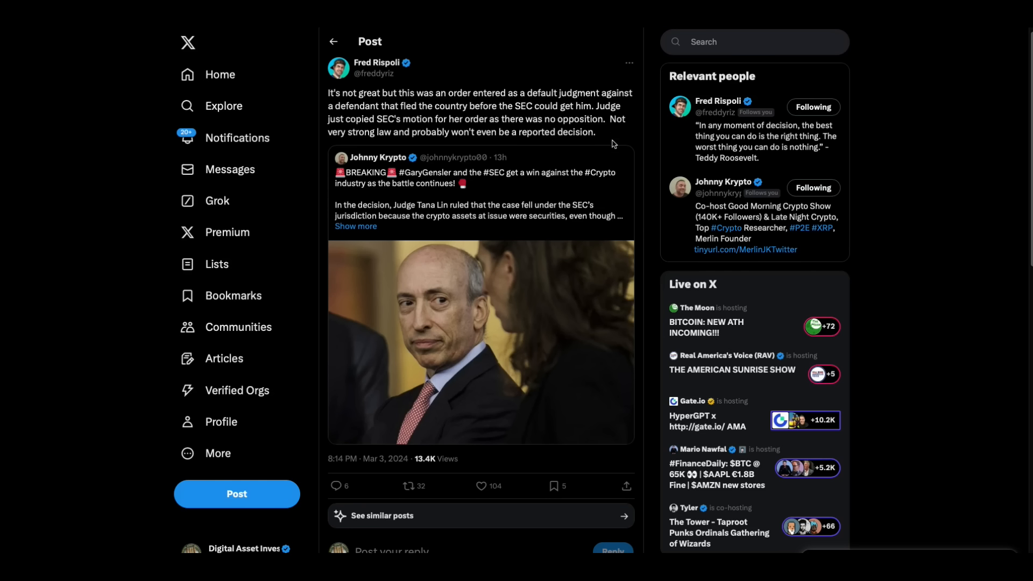
{"action": "mouse_move", "coordinate": [599, 147]}
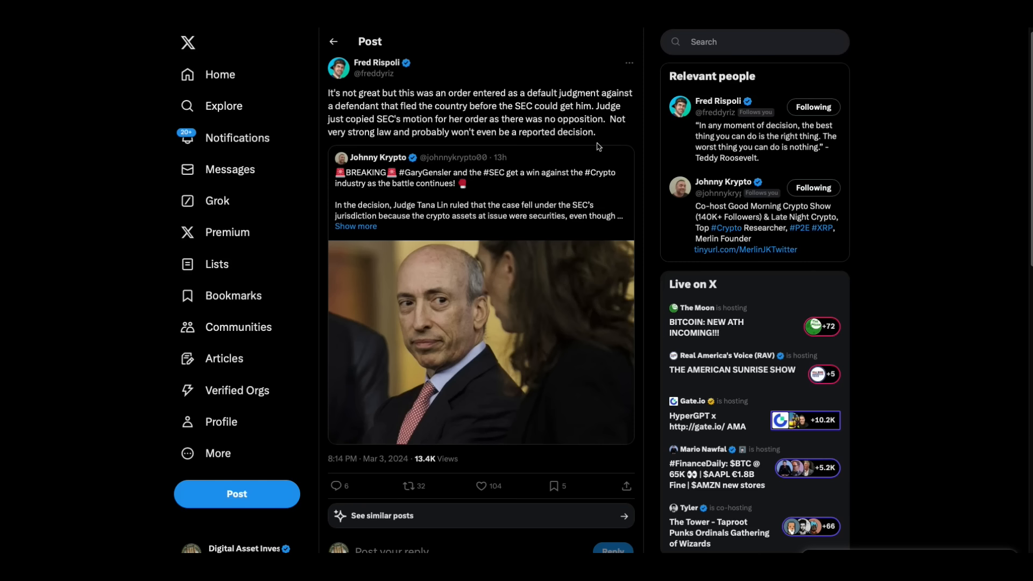
{"action": "mouse_move", "coordinate": [384, 156]}
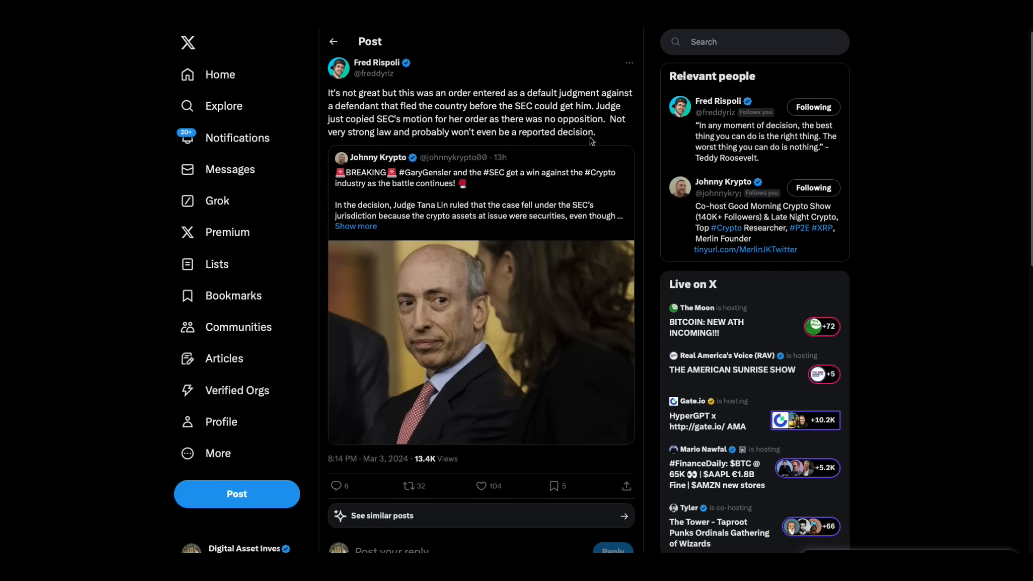
{"action": "mouse_move", "coordinate": [618, 148]}
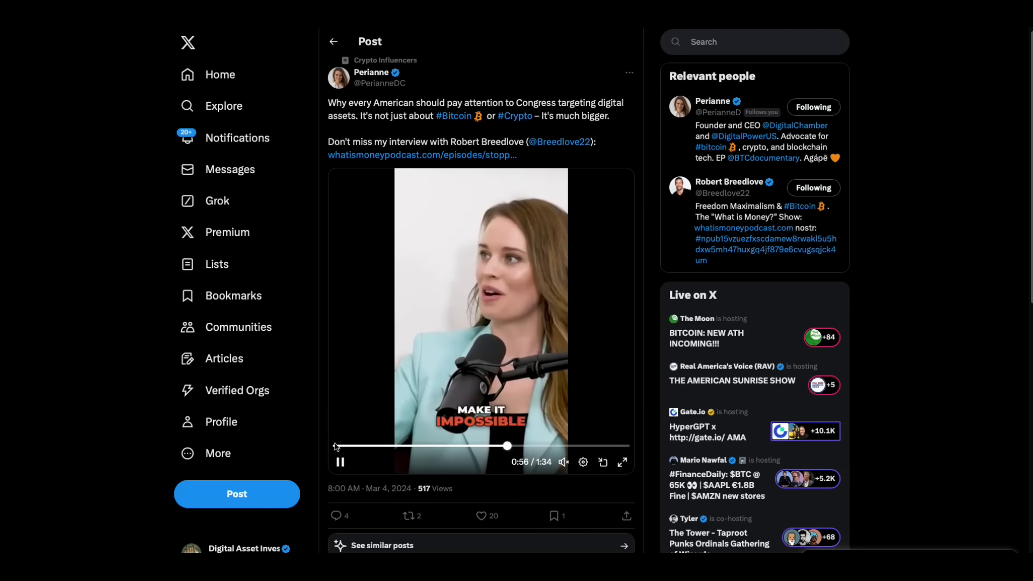
Step: Rewind the Perianne interview clip to the start and pause it at 1:34 of 1:35
{"action": "left_click_drag", "start_coordinate": [506, 447], "coordinate": [335, 446]}
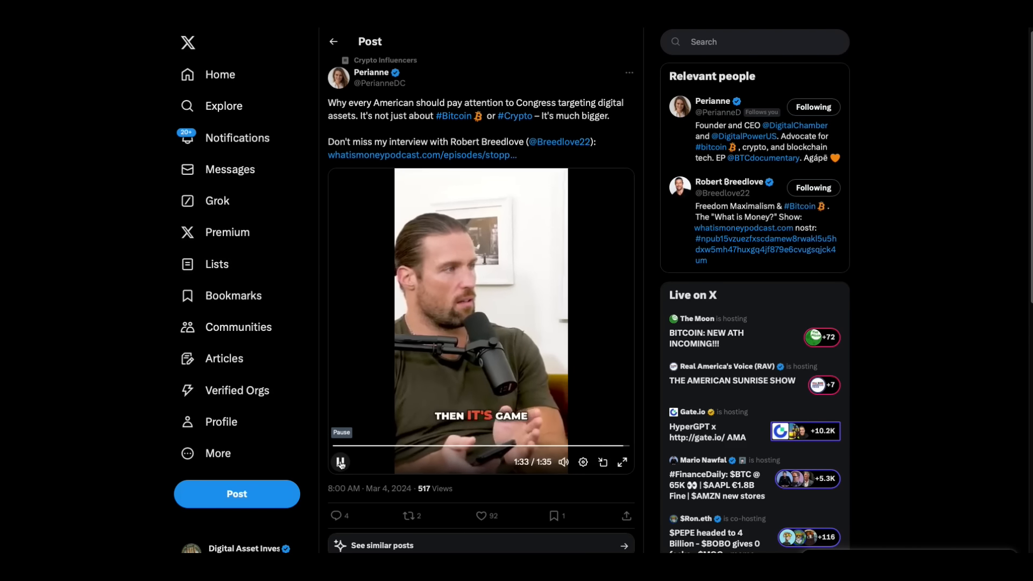
{"action": "left_click", "coordinate": [340, 462]}
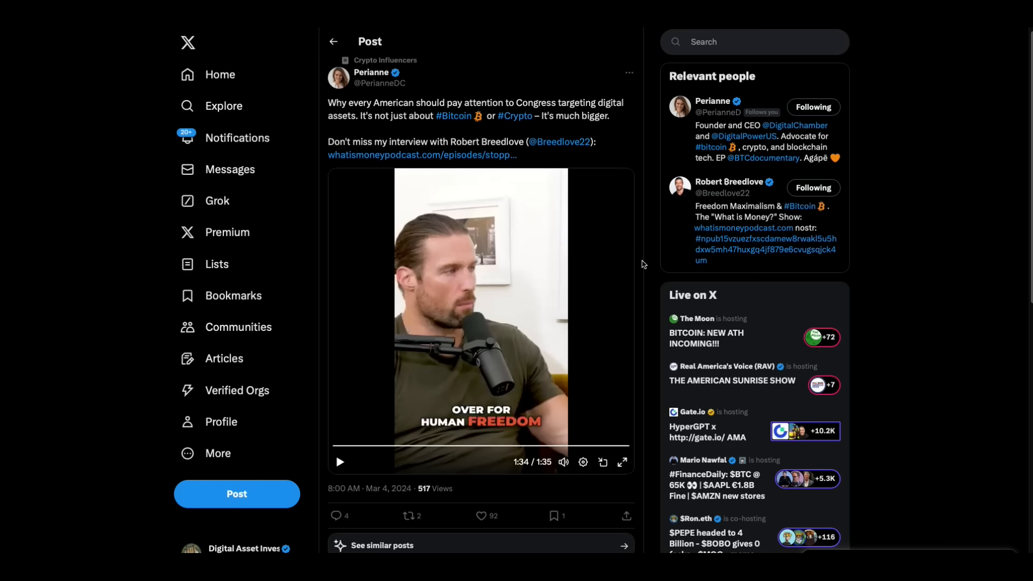
{"action": "mouse_move", "coordinate": [787, 29]}
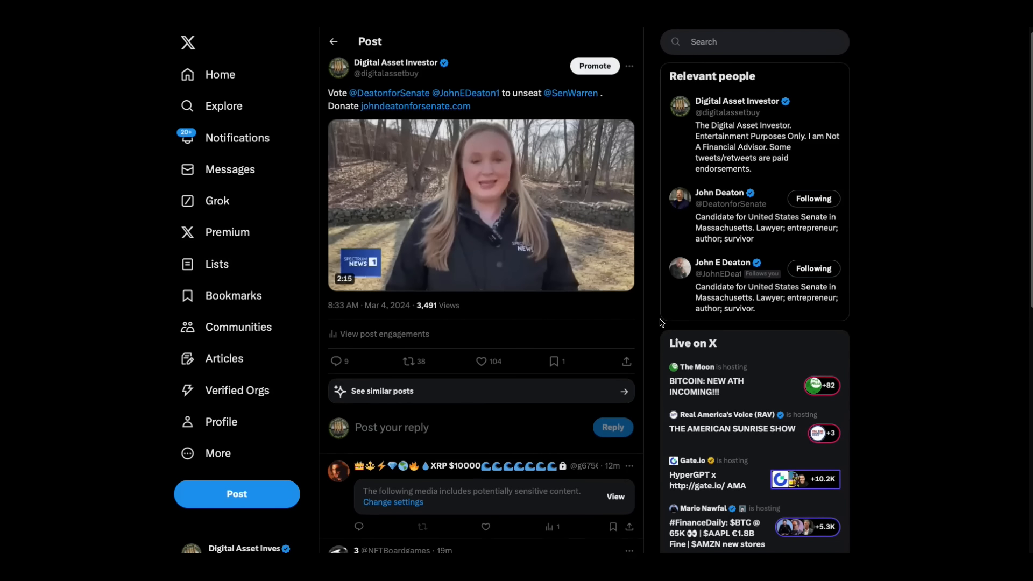
Step: Open the post urging votes for John Deaton and play its news video
{"action": "left_click", "coordinate": [814, 269]}
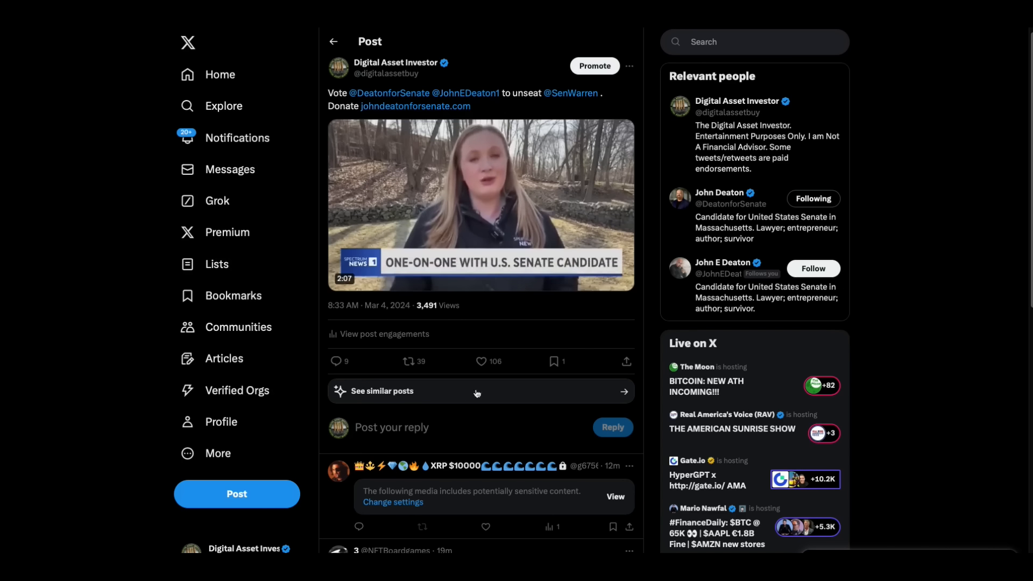
{"action": "left_click", "coordinate": [480, 206]}
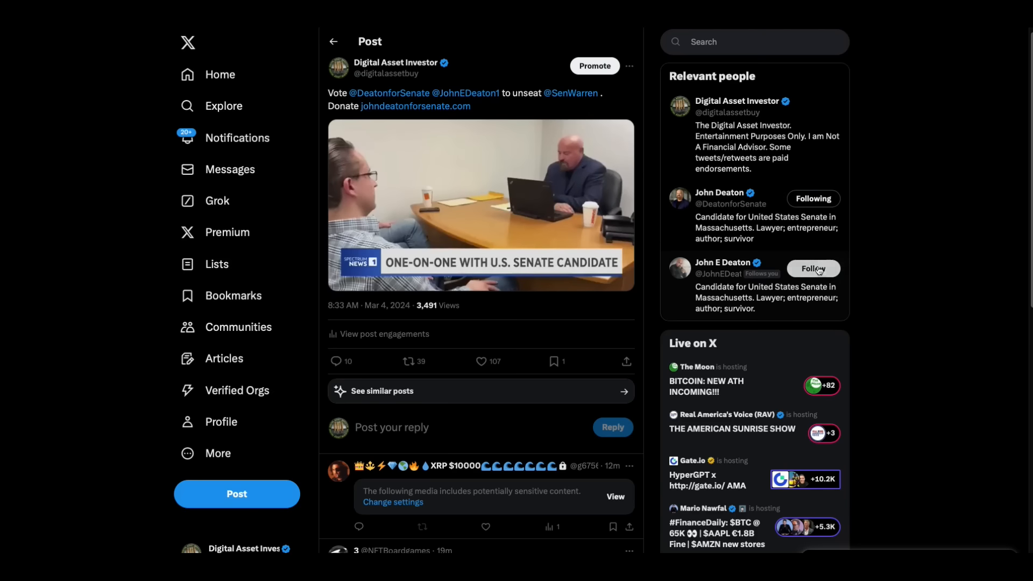
{"action": "left_click", "coordinate": [813, 268]}
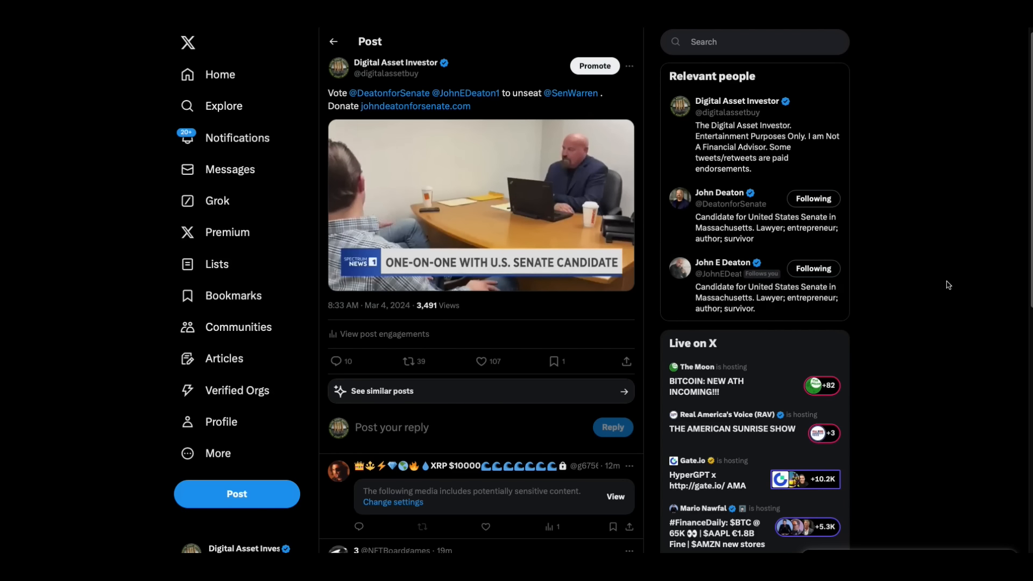
{"action": "left_click", "coordinate": [481, 362]}
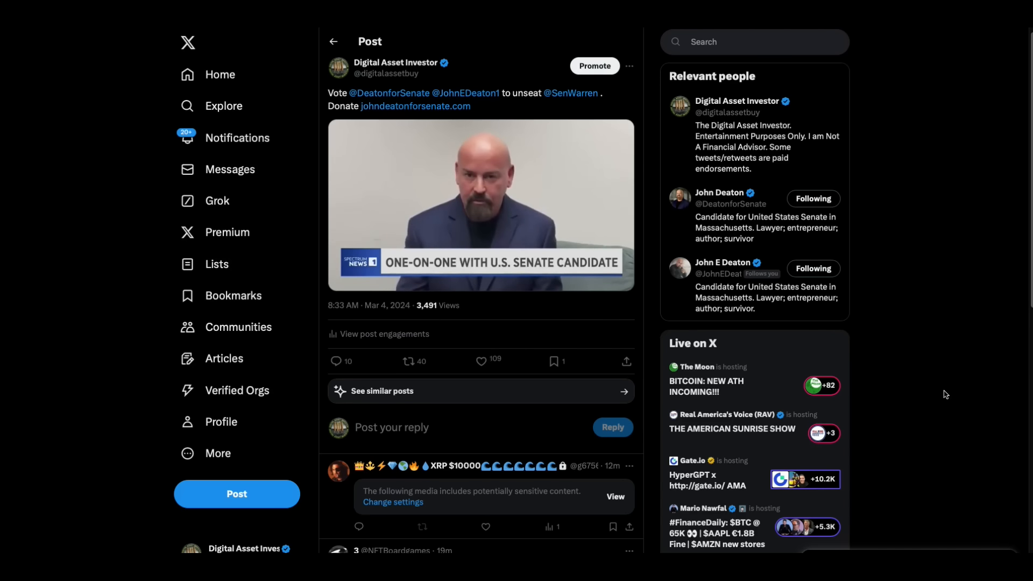
{"action": "left_click", "coordinate": [481, 362]}
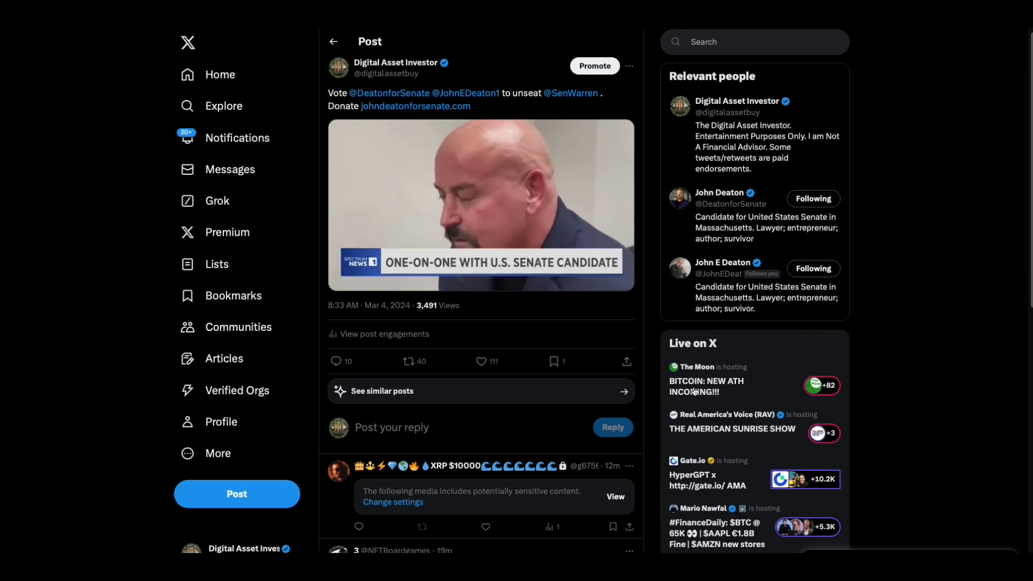
{"action": "left_click", "coordinate": [479, 204]}
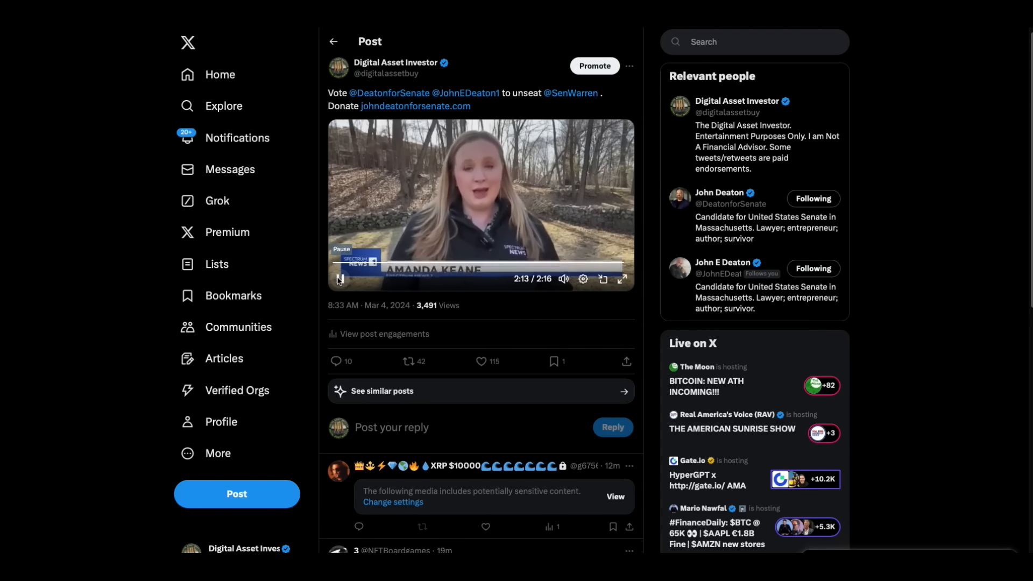
{"action": "left_click", "coordinate": [337, 278]}
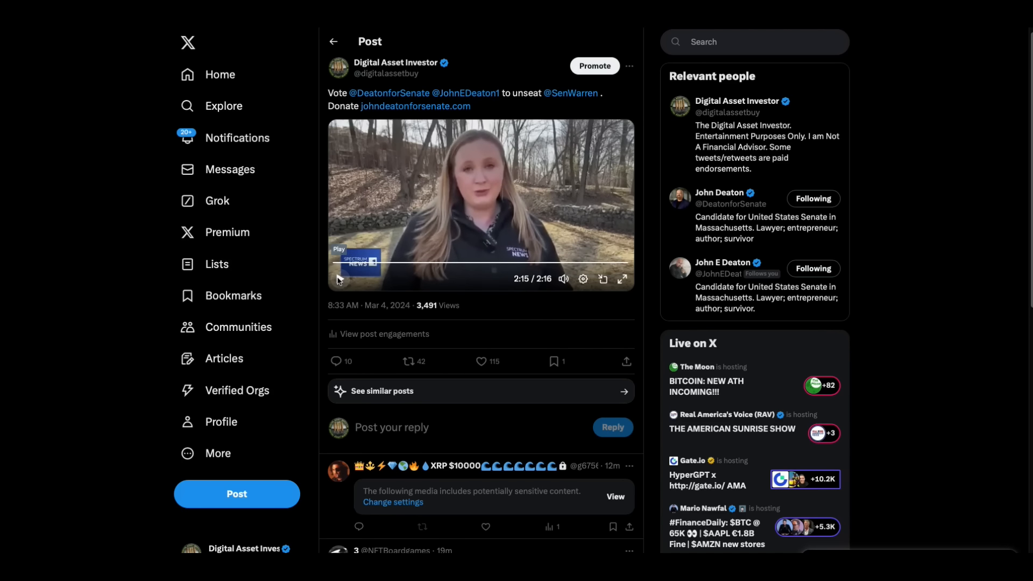